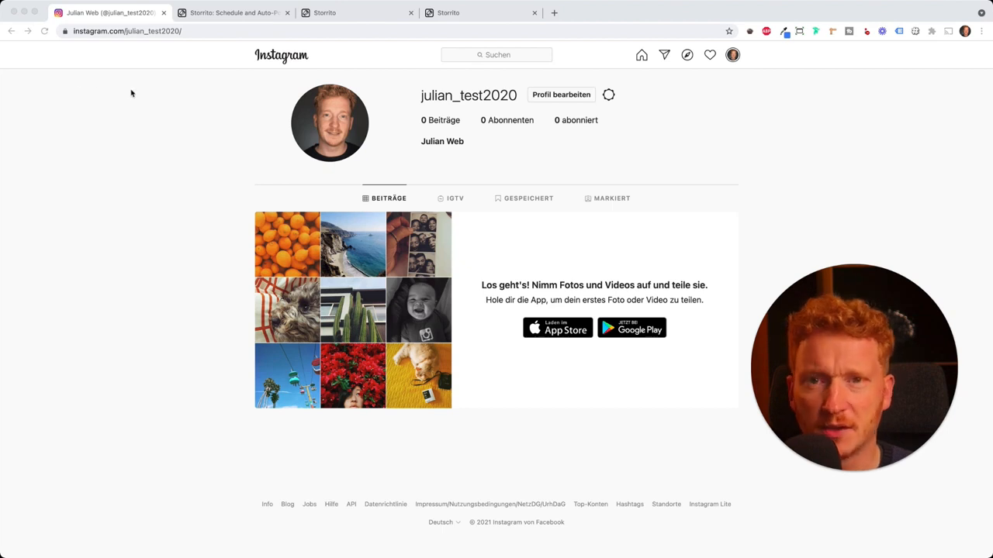
mouse_move(143, 93)
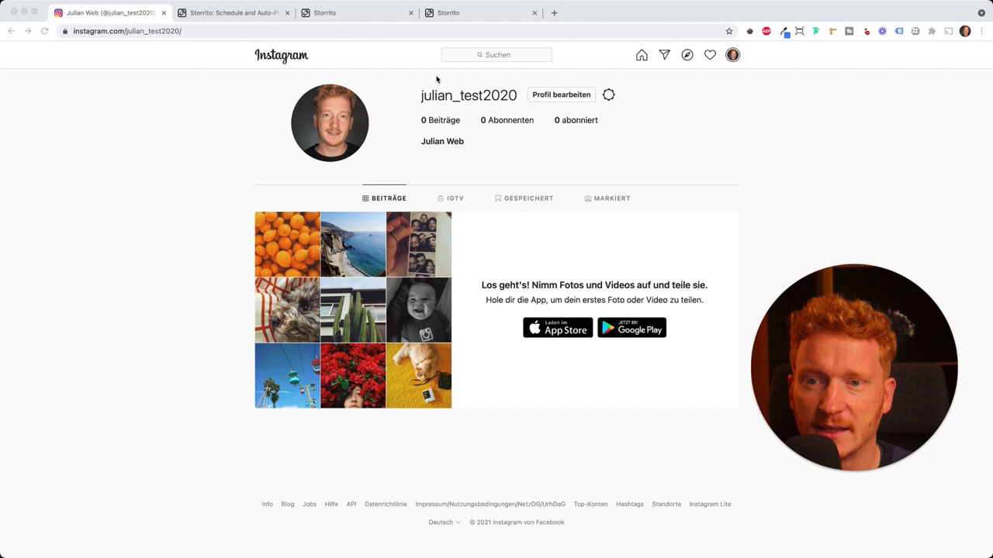
mouse_move(394, 143)
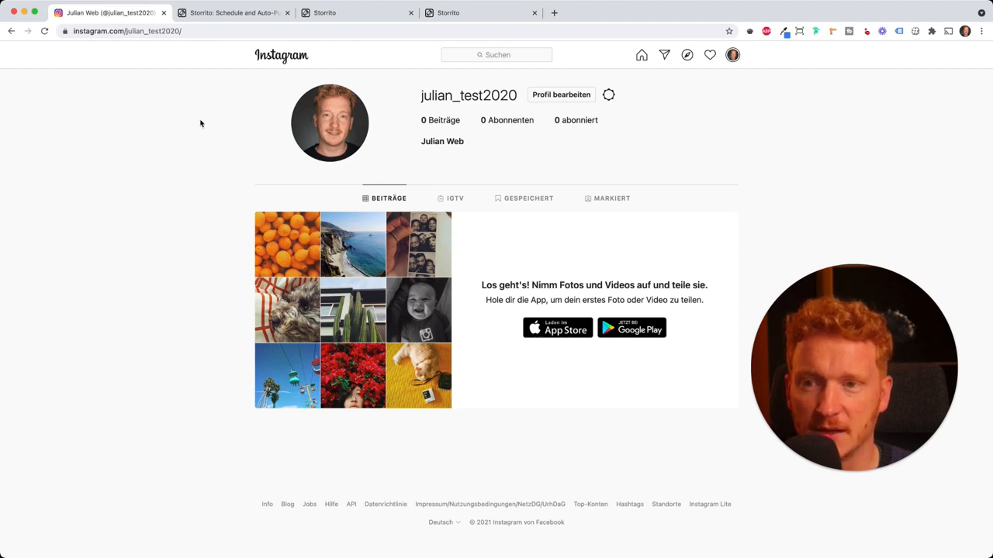
mouse_move(209, 44)
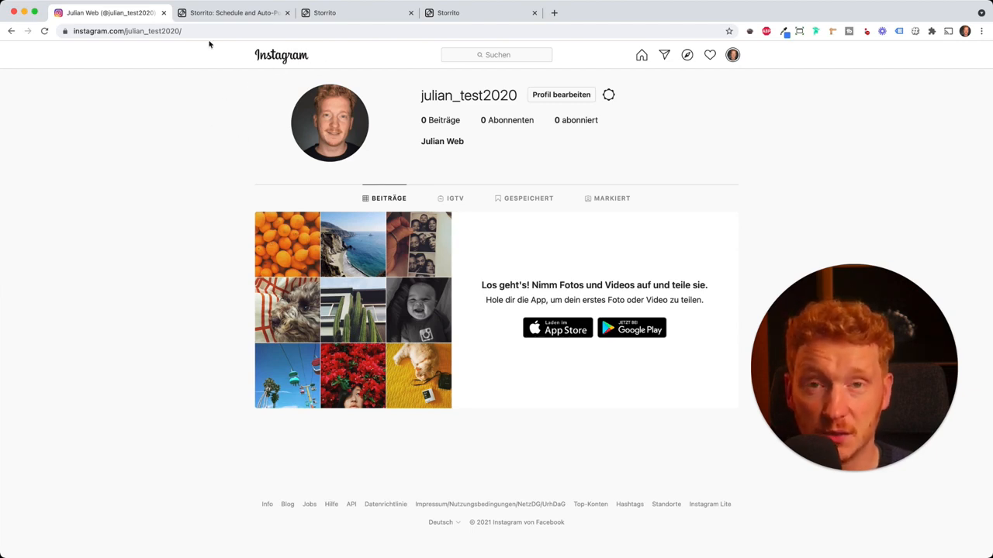
Start a free Storrito trial from storrito.com, landing on the signed-in dashboard
left_click(233, 13)
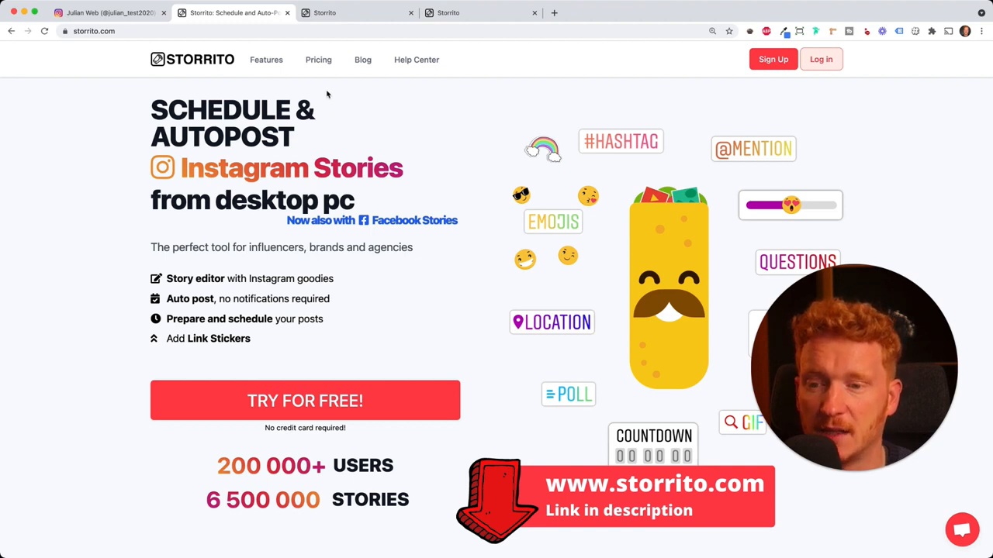
mouse_move(379, 391)
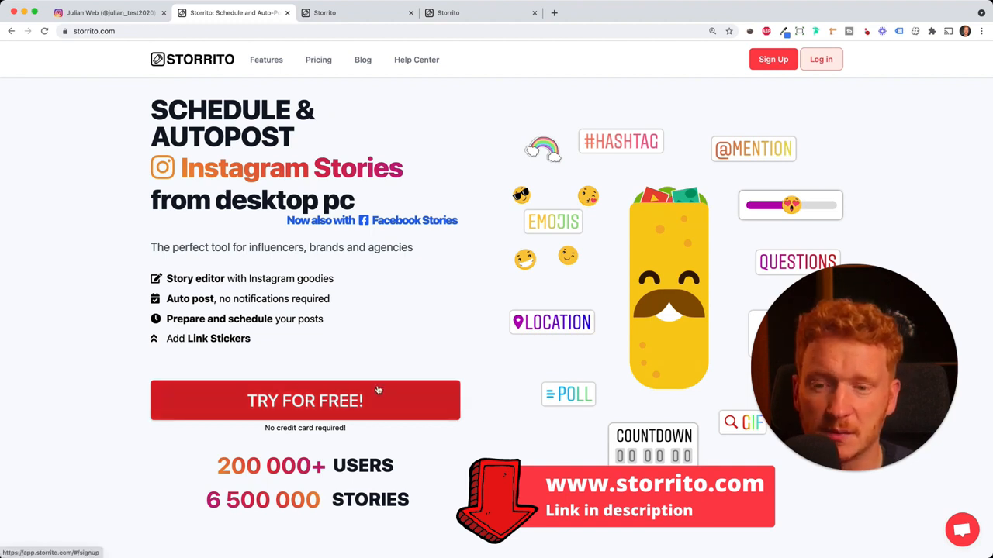
mouse_move(357, 411)
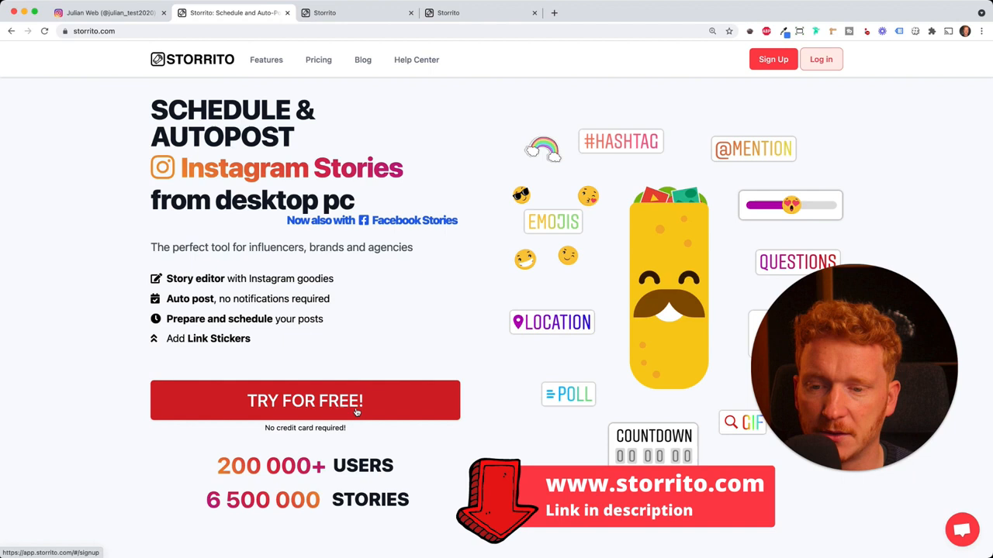
left_click(305, 400)
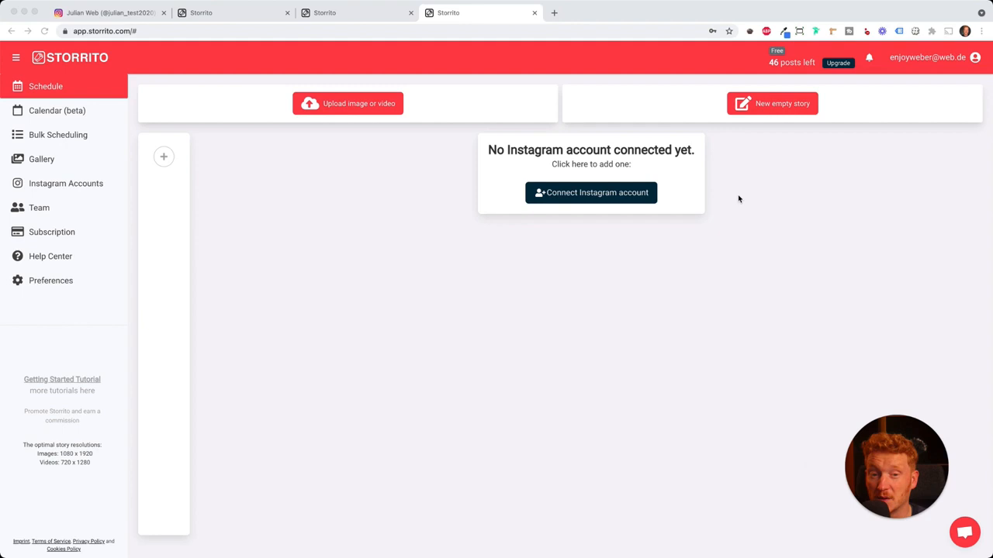
mouse_move(593, 199)
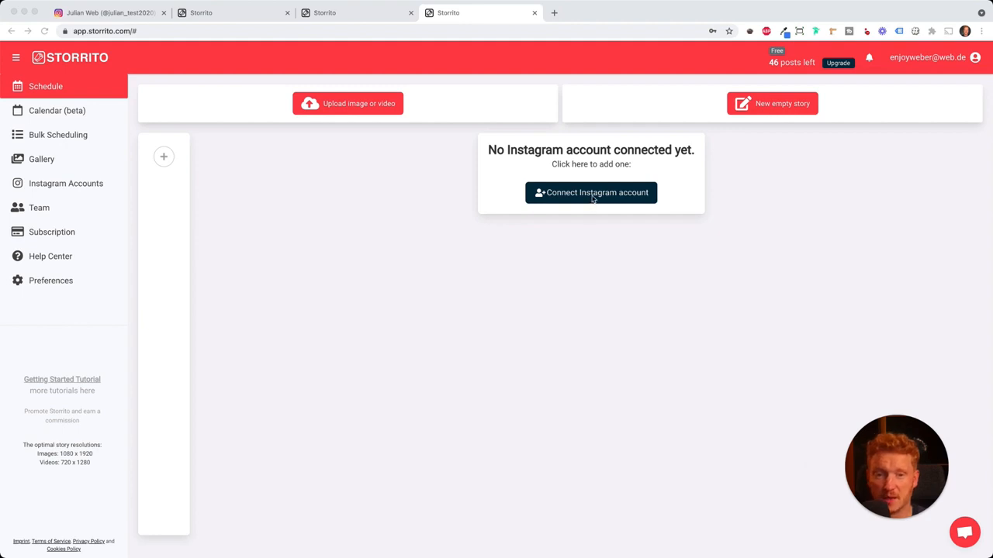
Connect Instagram account 'julian_test2020' with Germany/cologne as location and save the connection
left_click(590, 193)
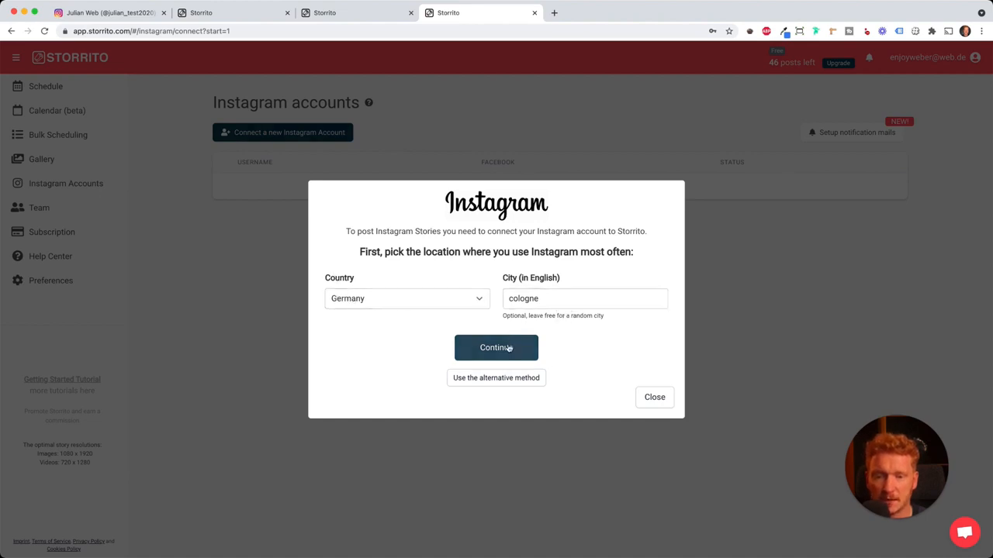
left_click(497, 347)
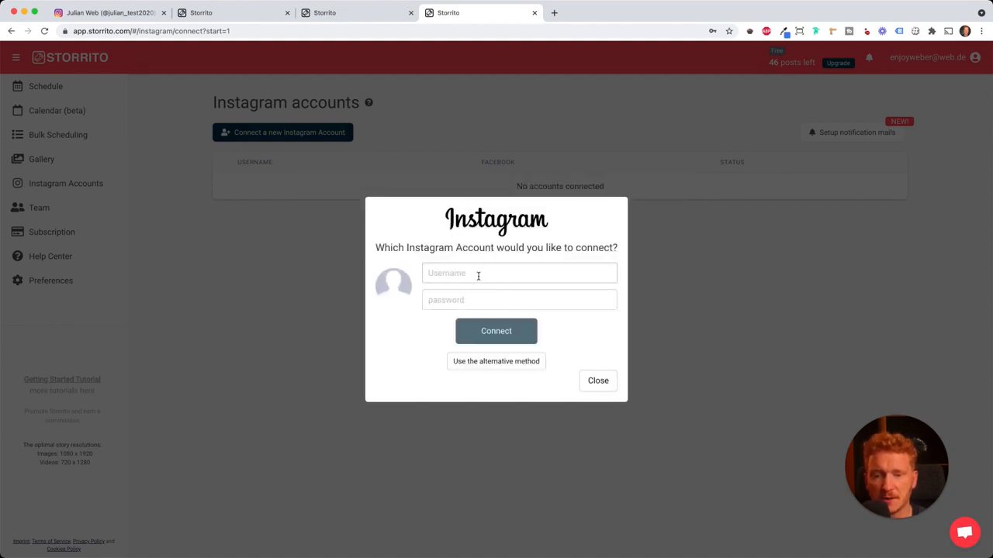
left_click(497, 332)
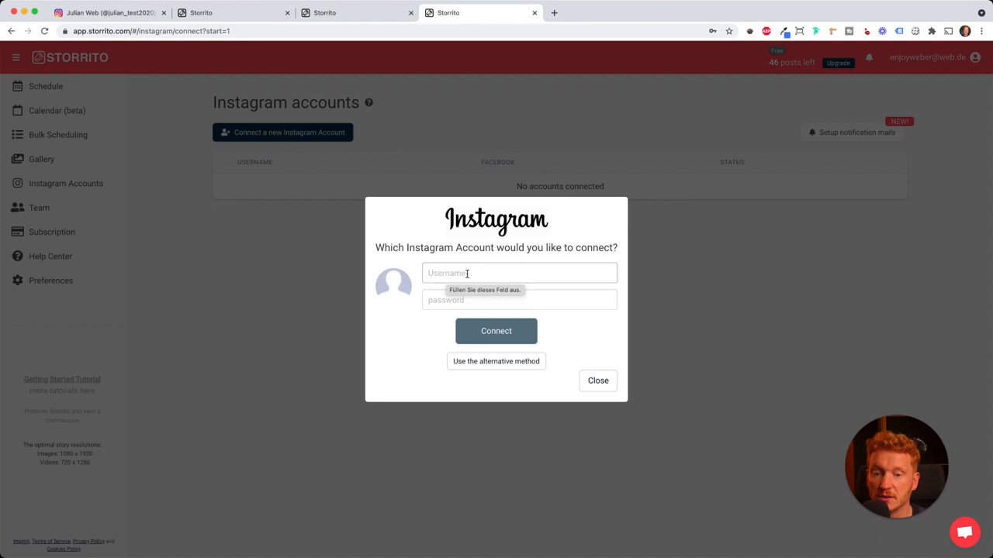
left_click(109, 12)
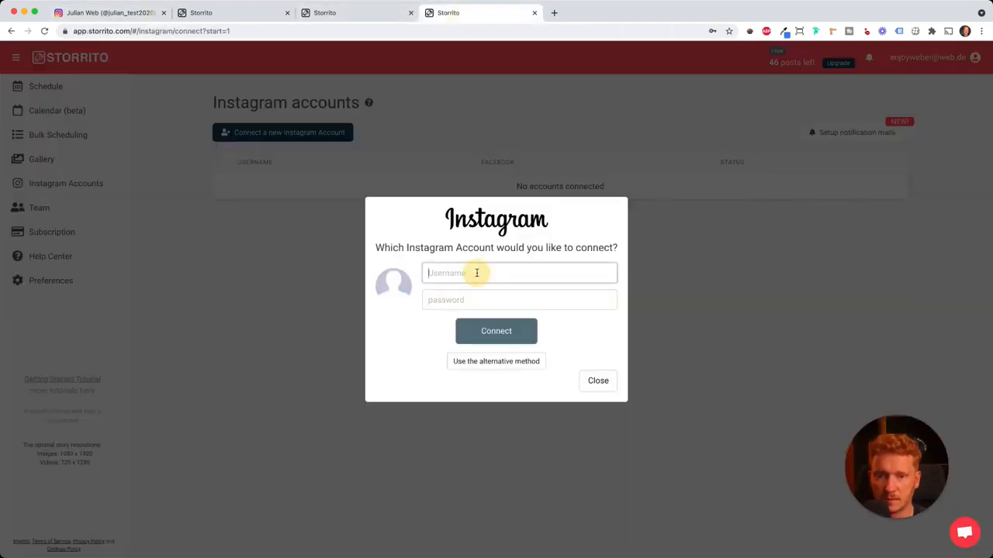
type("julian_test2020")
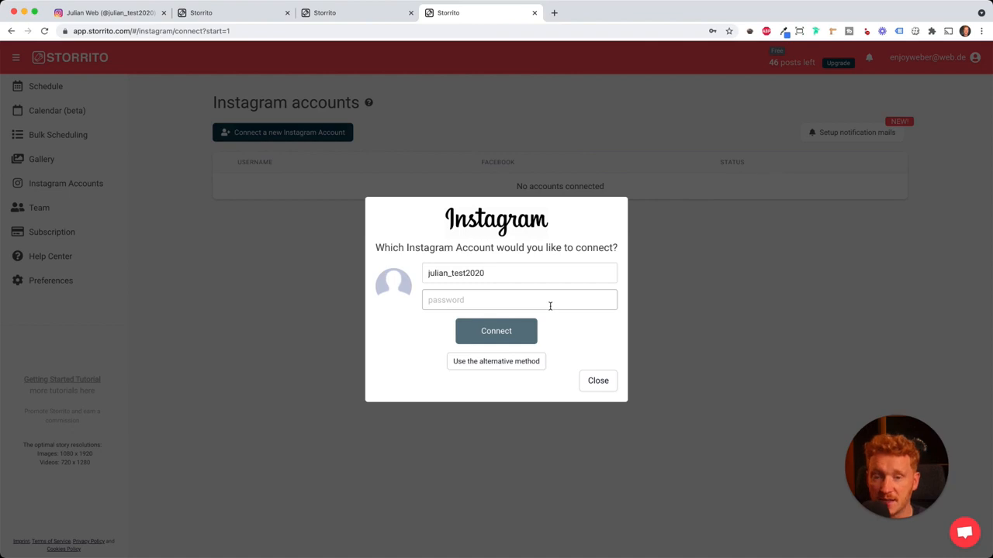
left_click(496, 331)
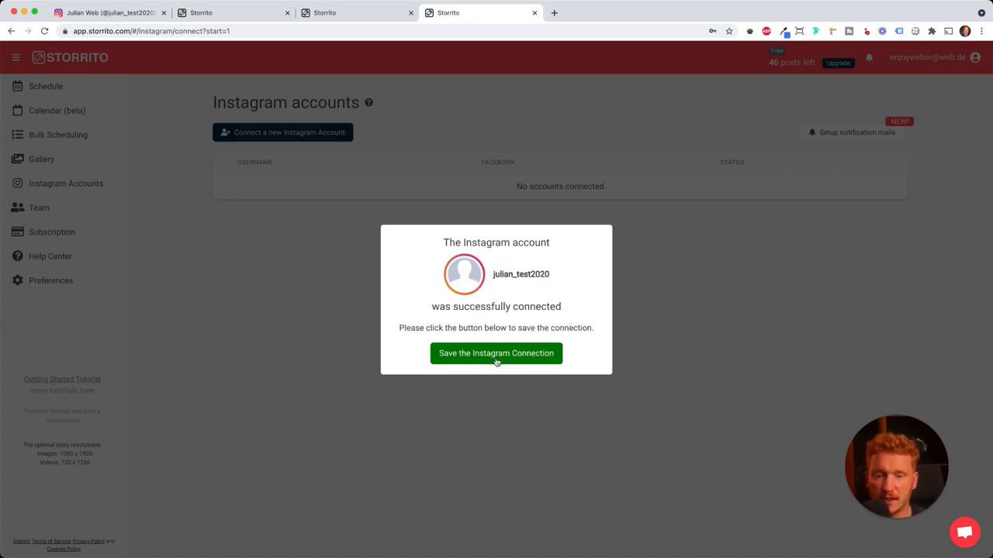
left_click(496, 354)
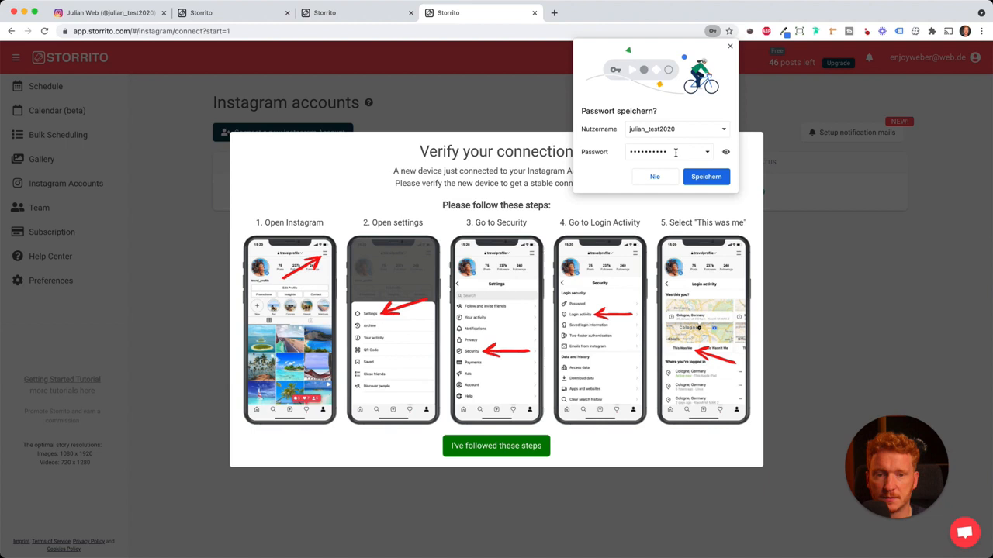
Confirm the verification steps, then select the cat-on-piano gallery video for a new story
left_click(496, 445)
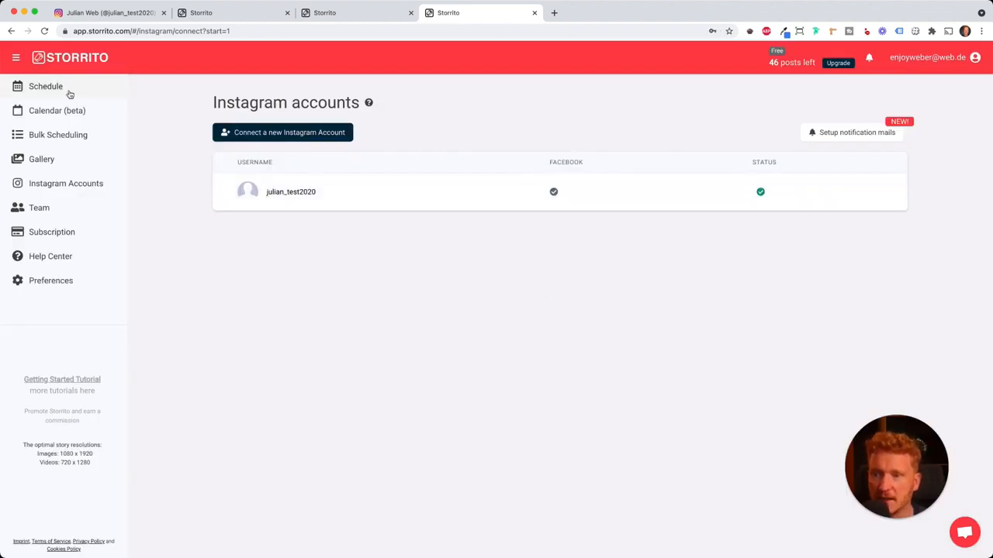
left_click(46, 87)
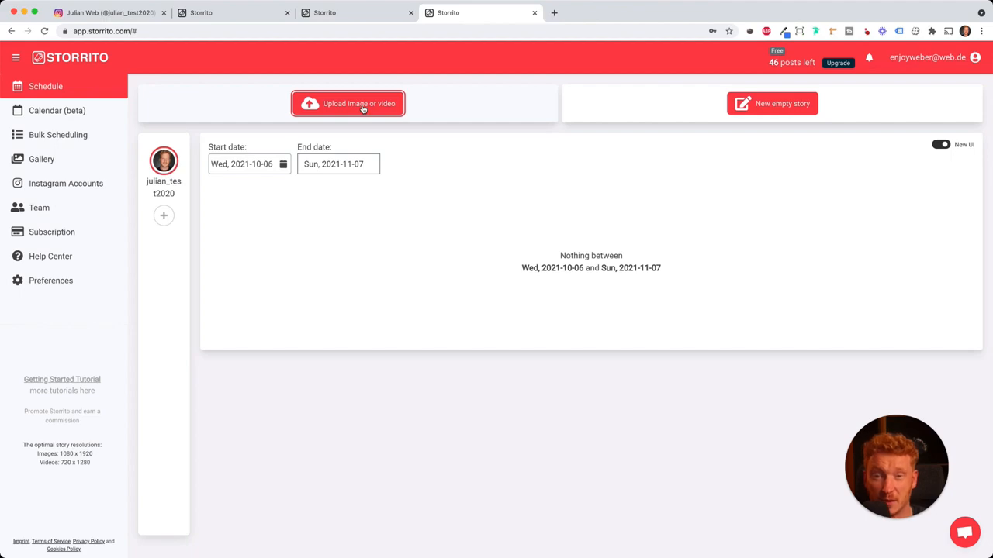
left_click(40, 158)
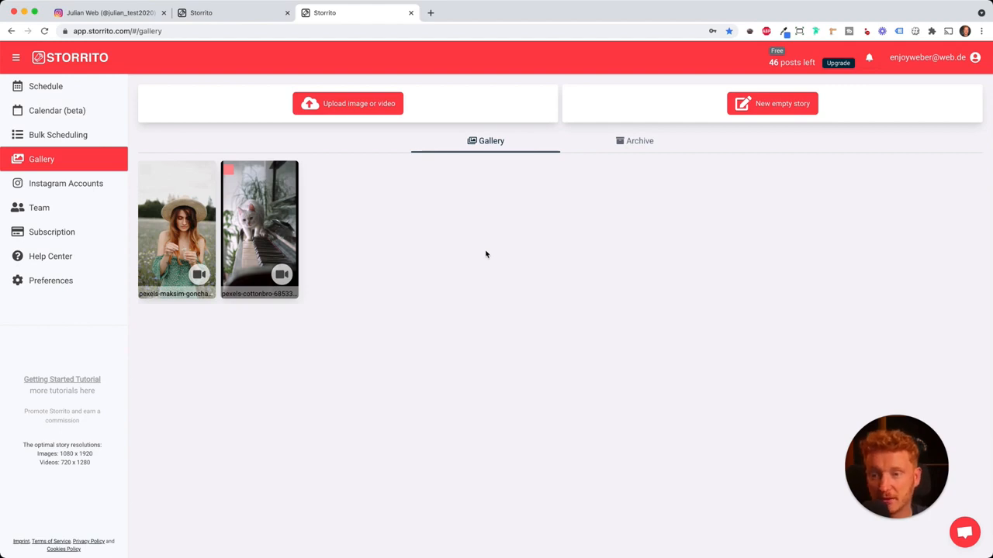
left_click(228, 169)
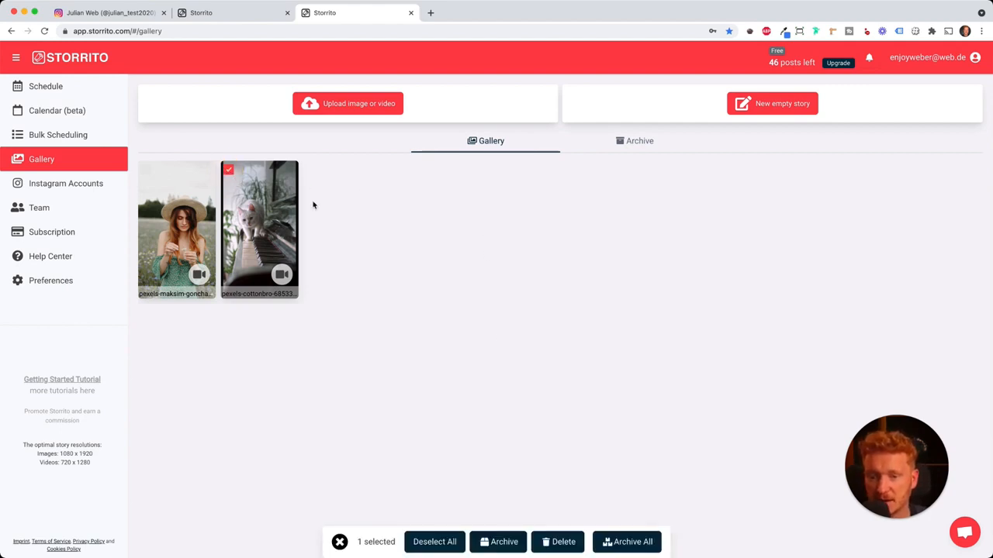
left_click(260, 225)
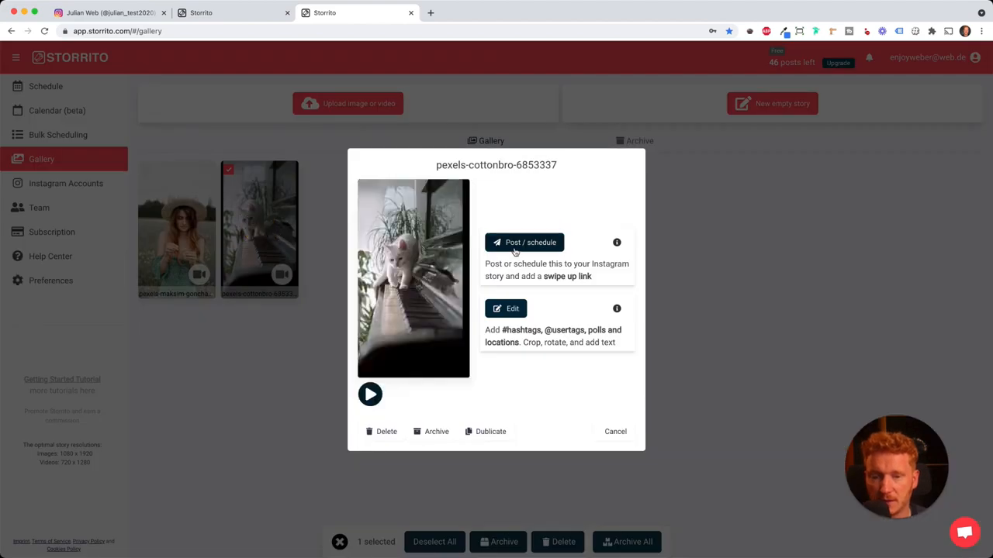
mouse_move(515, 252)
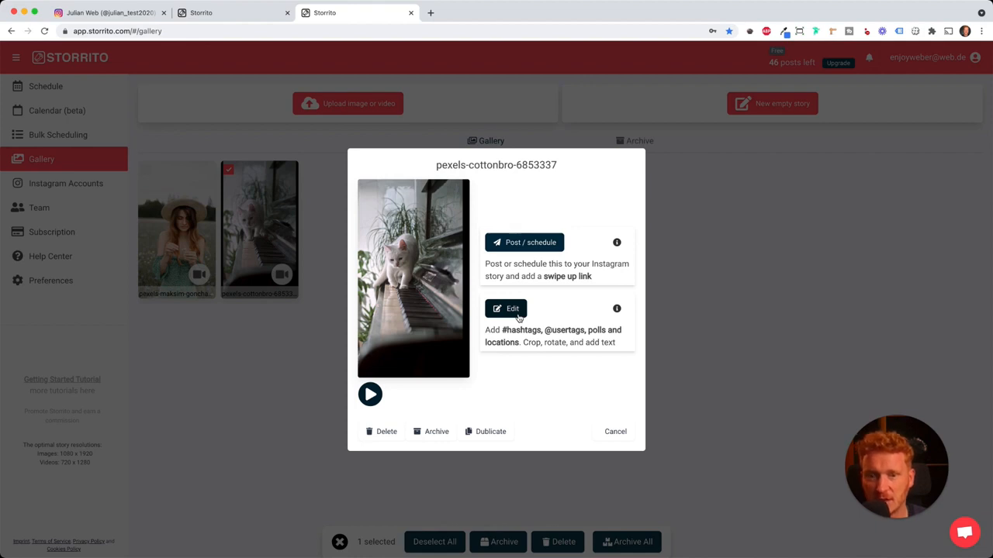
Trim the cat video to about 00:00:02–00:00:12 in the story editor and preview the playback
left_click(506, 308)
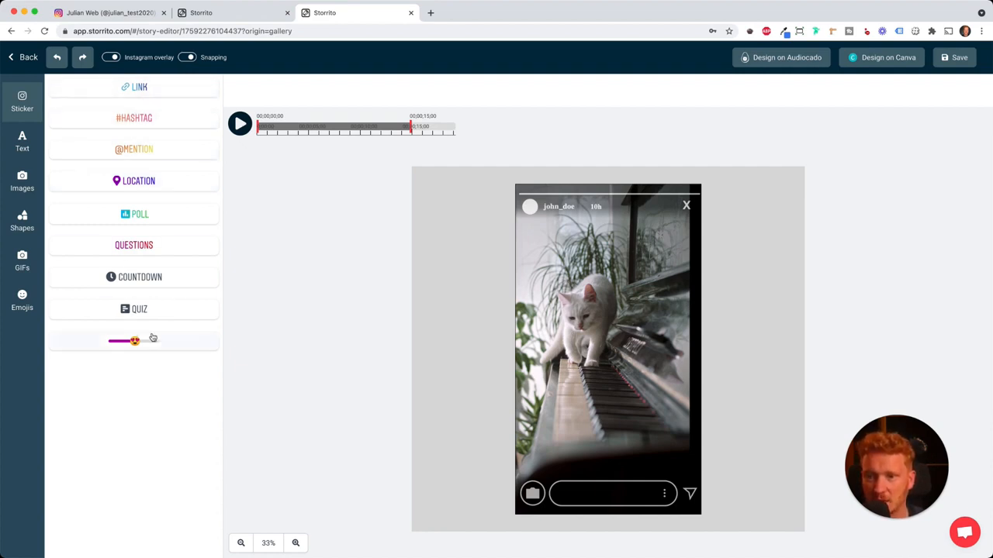
mouse_move(159, 78)
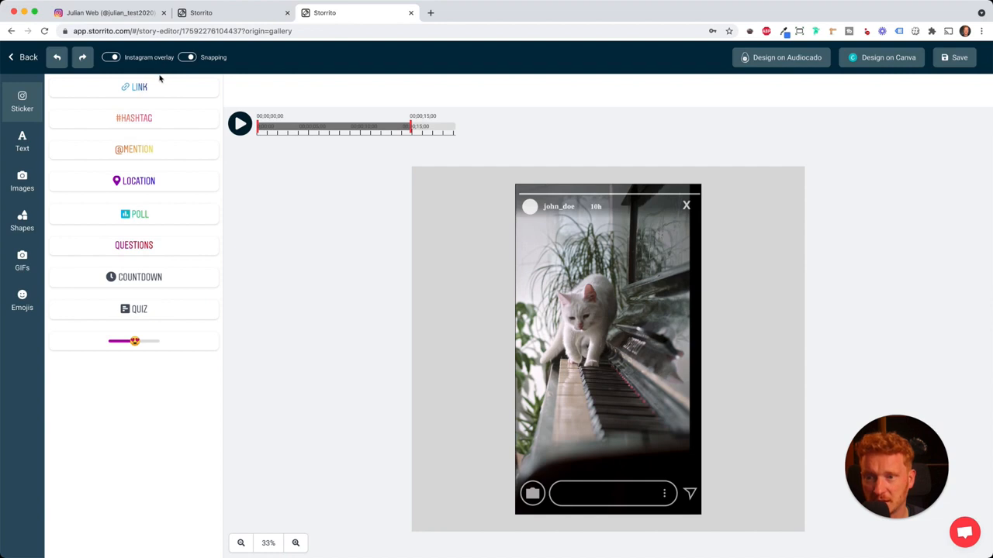
mouse_move(156, 136)
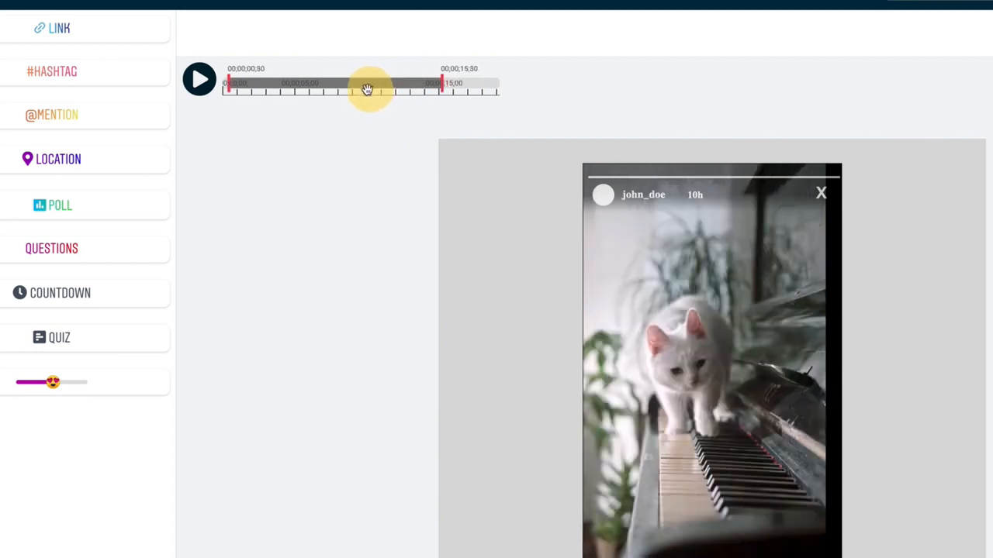
left_click_drag(369, 87, 419, 85)
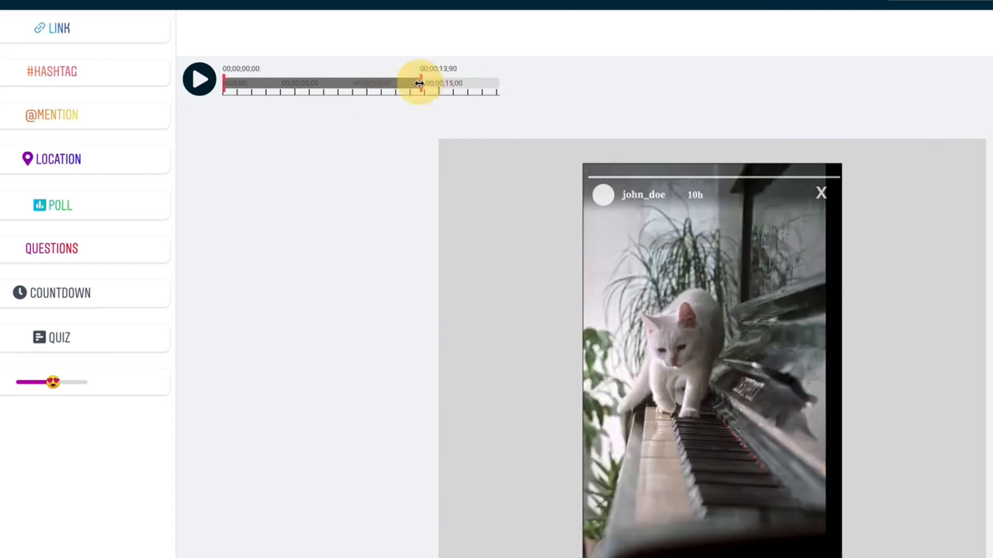
left_click_drag(419, 84, 373, 84)
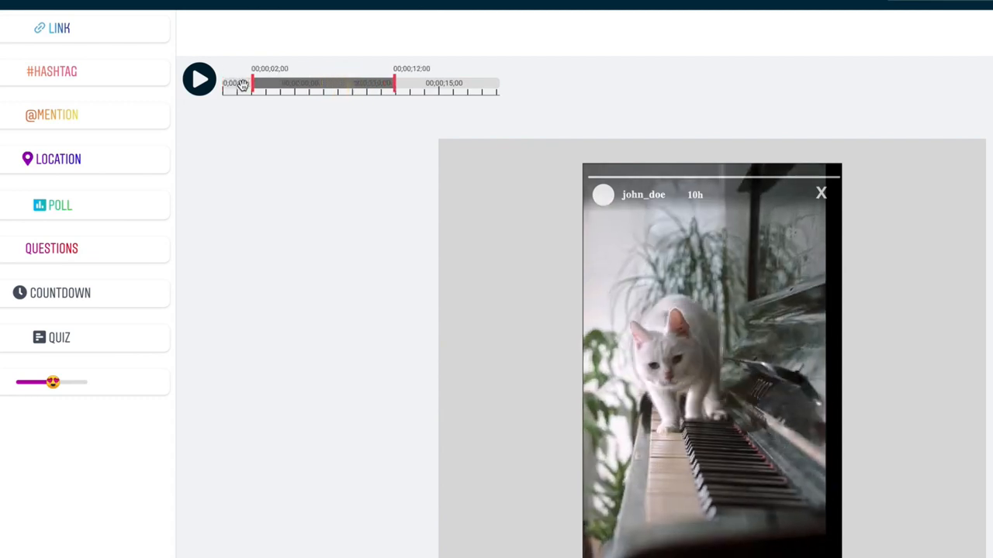
left_click(199, 79)
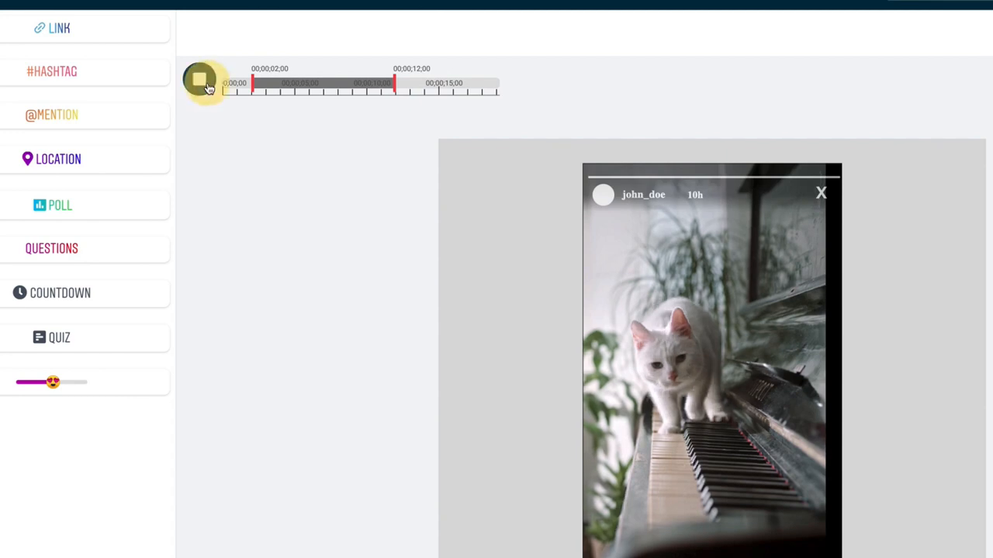
left_click(199, 80)
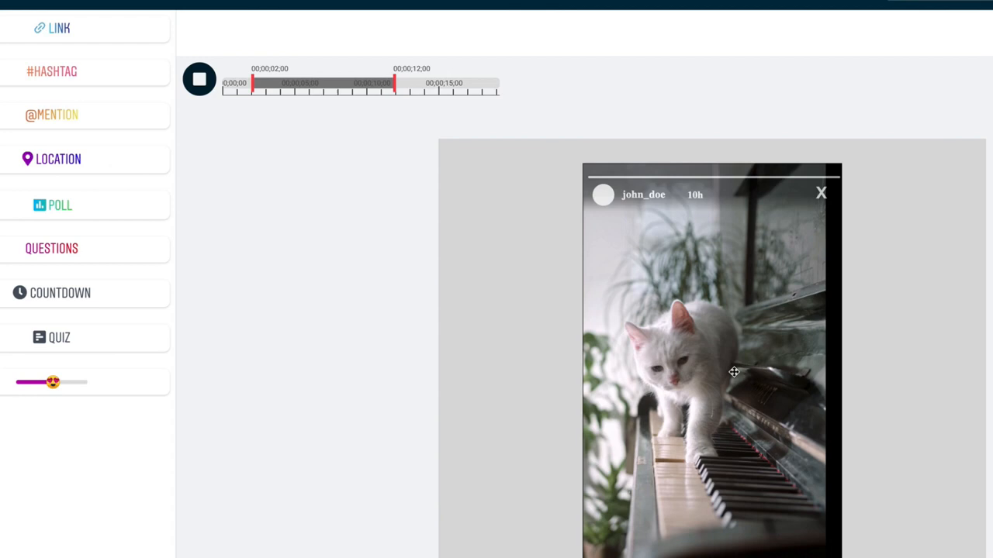
left_click(199, 77)
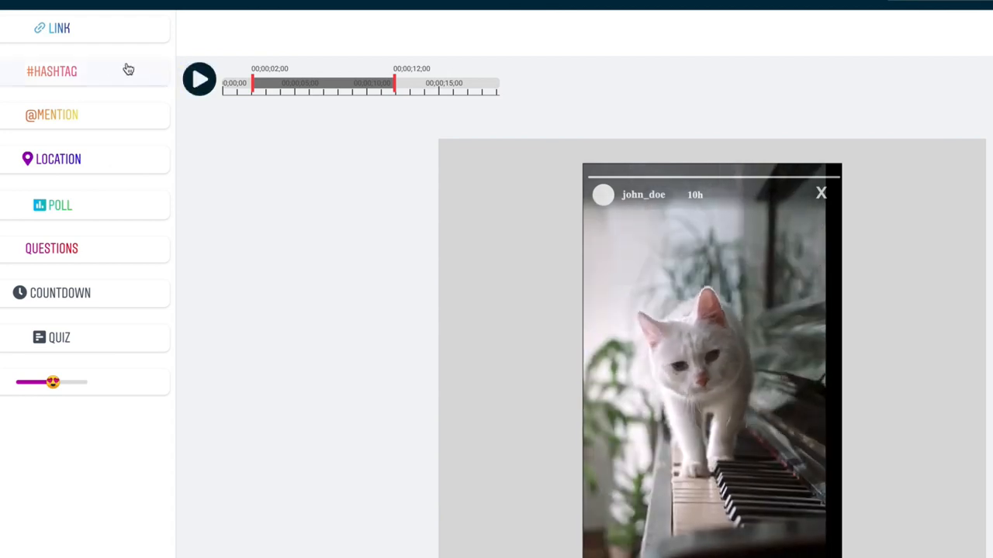
Add a #CATSOFINSTAGRAM hashtag sticker and place it at the bottom over the piano keys
left_click(53, 71)
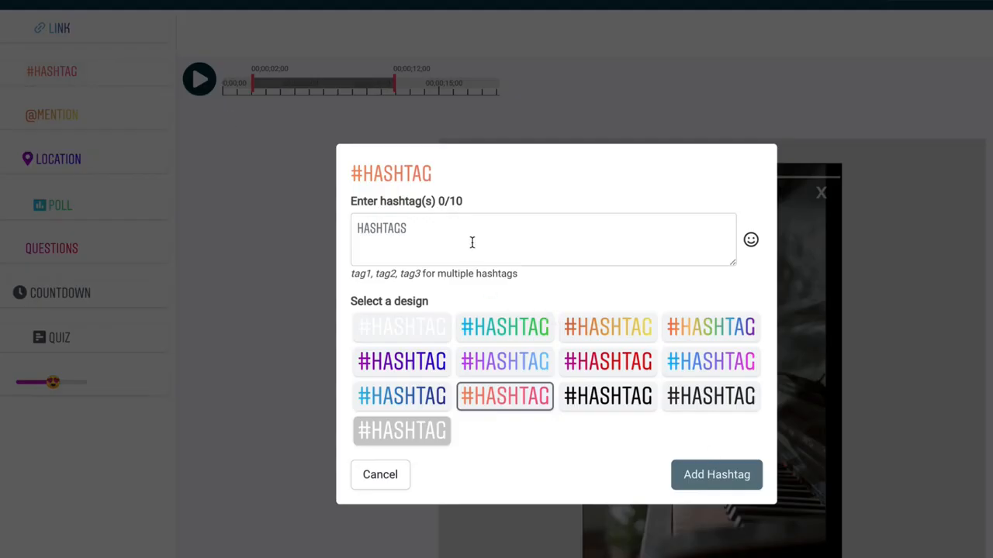
type("CATS")
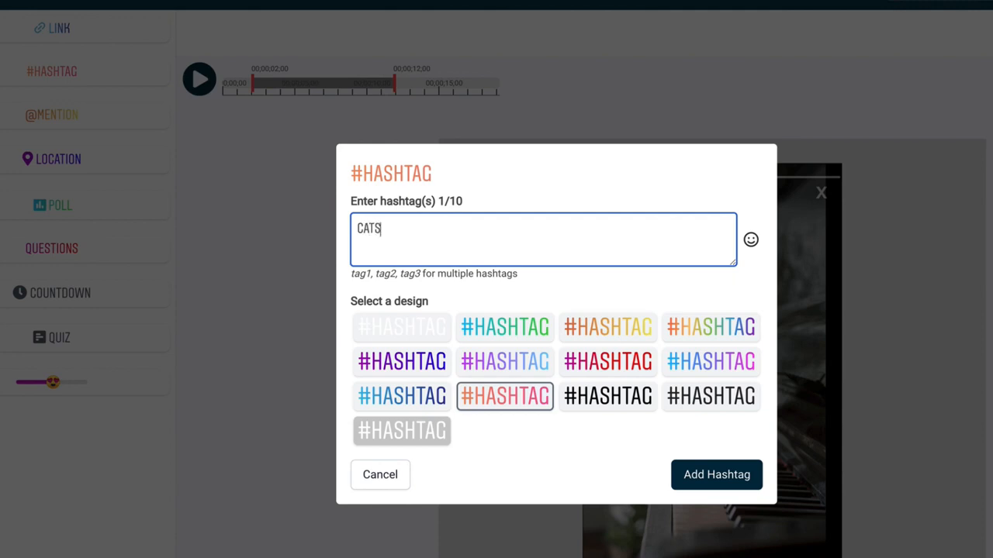
type("OFINST")
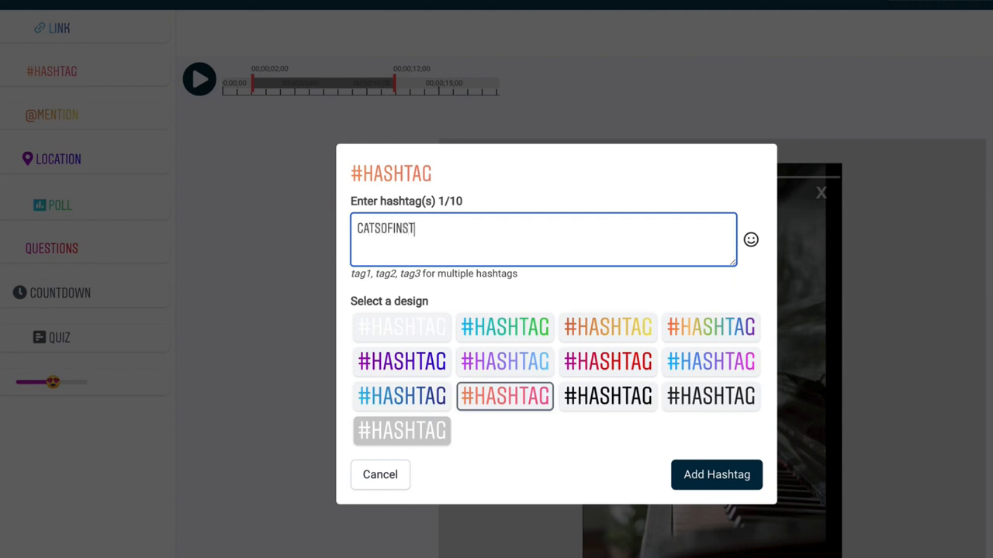
type("AGRAM")
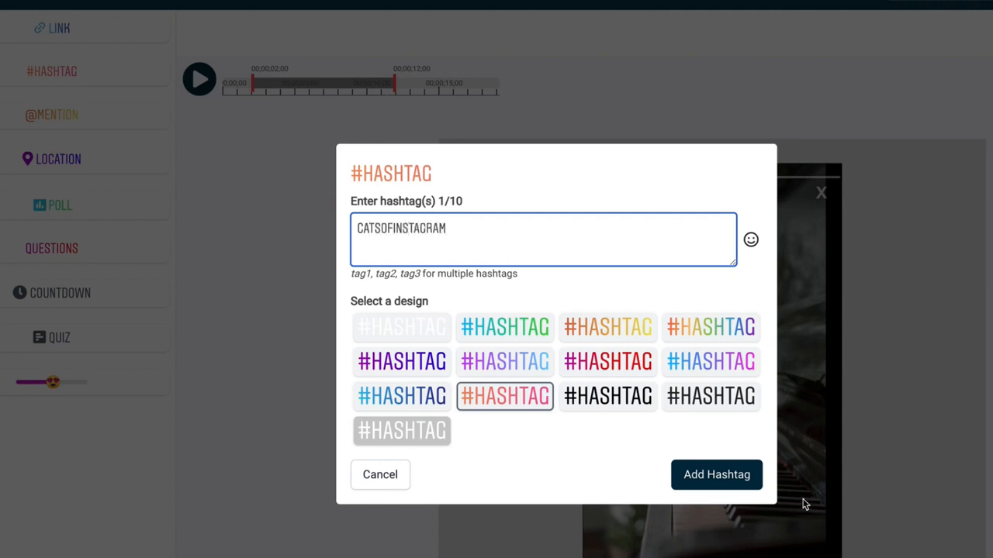
left_click(715, 475)
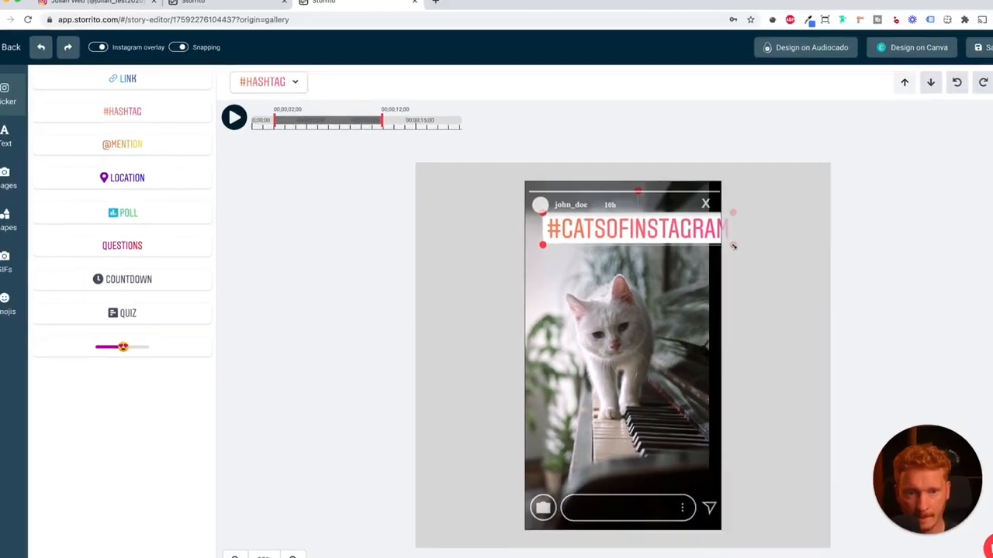
left_click_drag(633, 226, 621, 413)
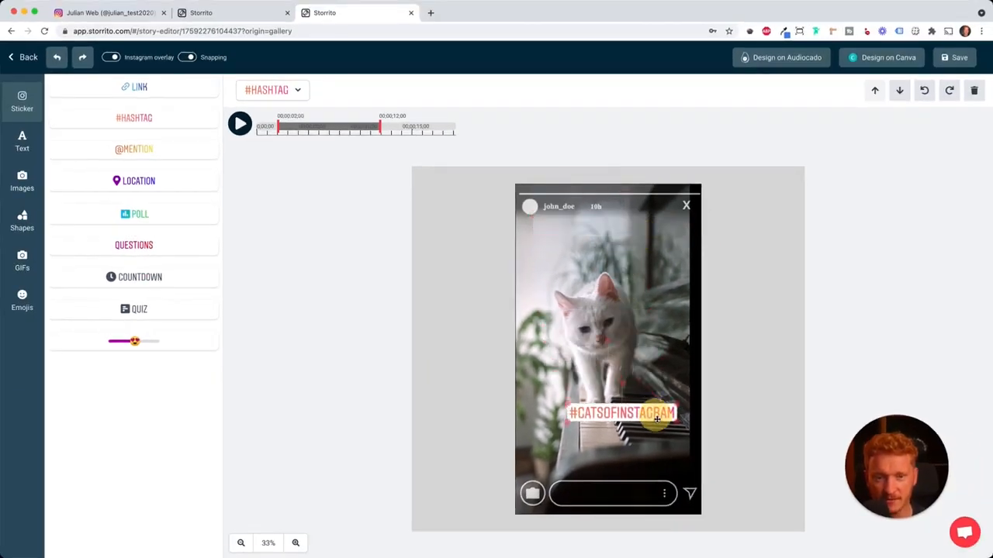
left_click_drag(621, 413, 628, 457)
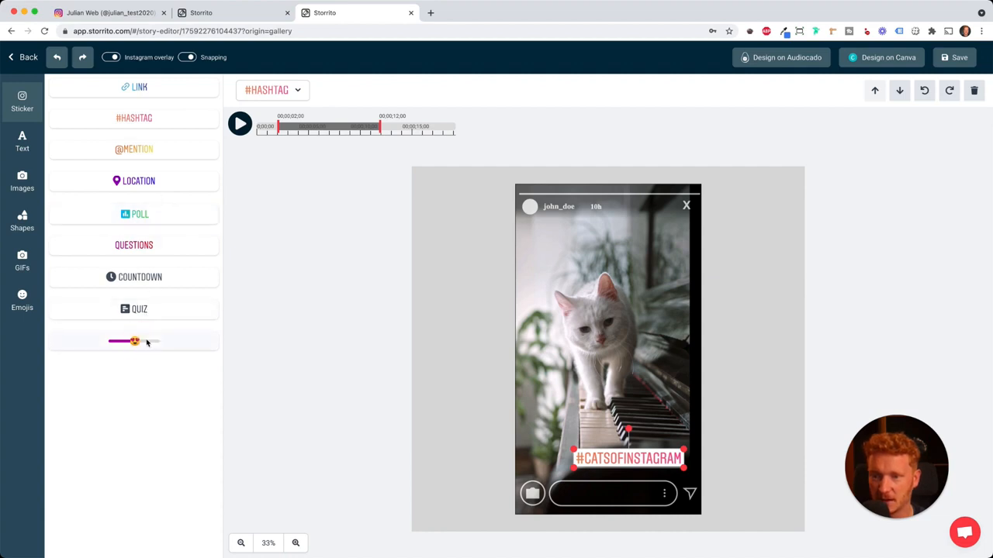
Add a cat-emoji slider sticker and move it above the cat's head in the upper left
left_click(134, 341)
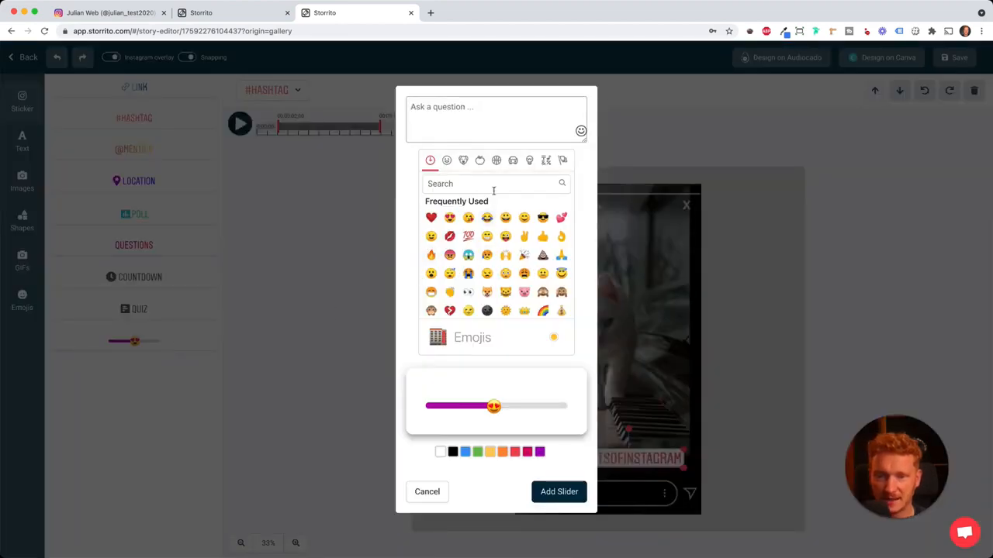
type("cat")
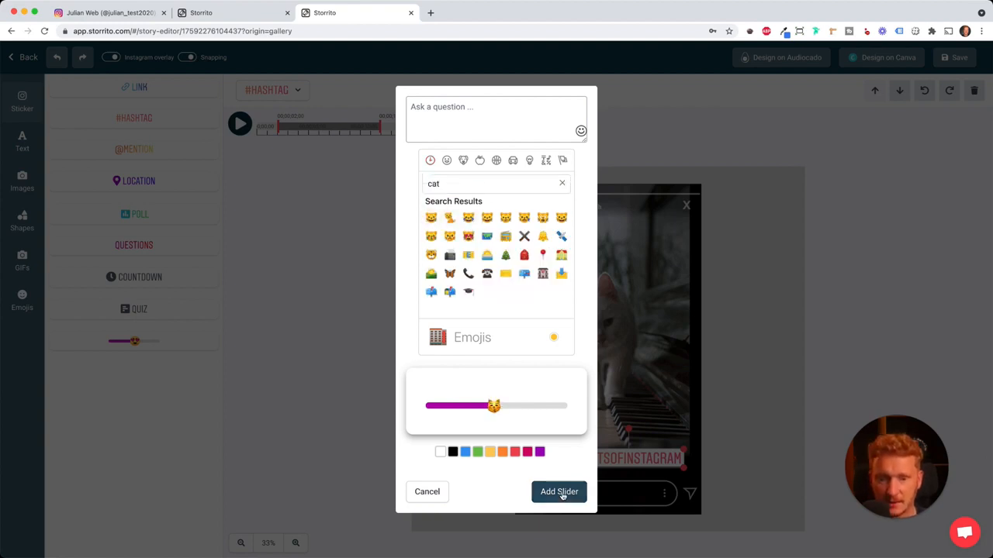
left_click(559, 492)
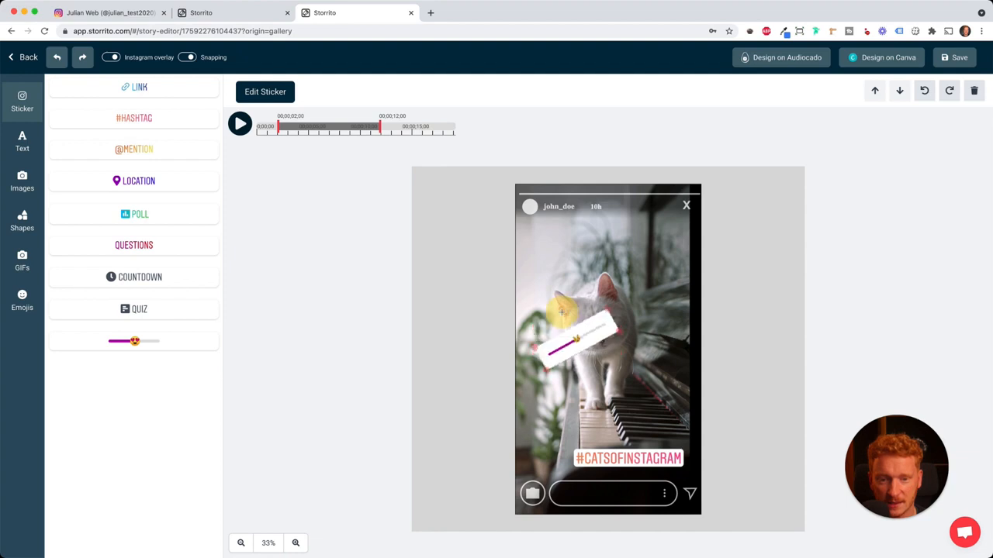
left_click_drag(577, 338, 567, 245)
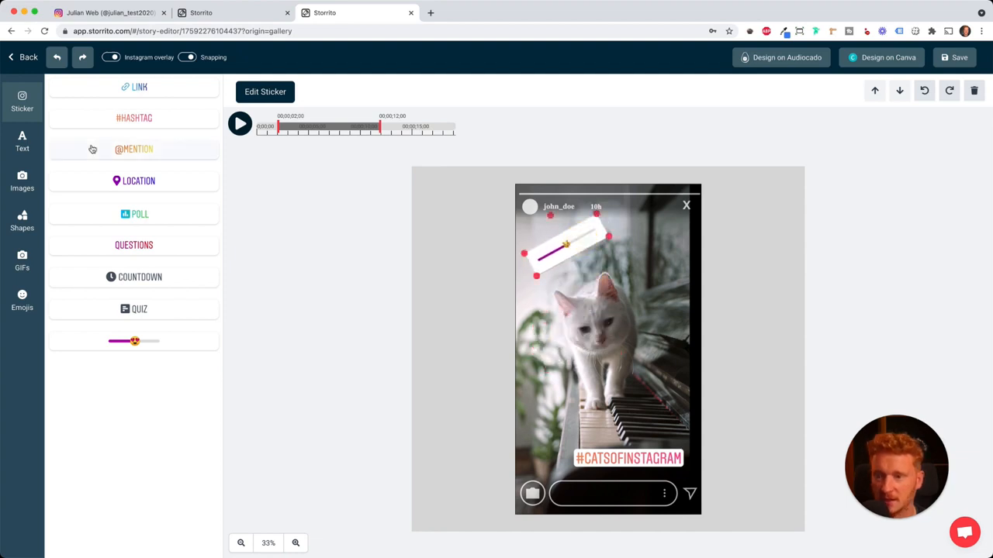
left_click(22, 142)
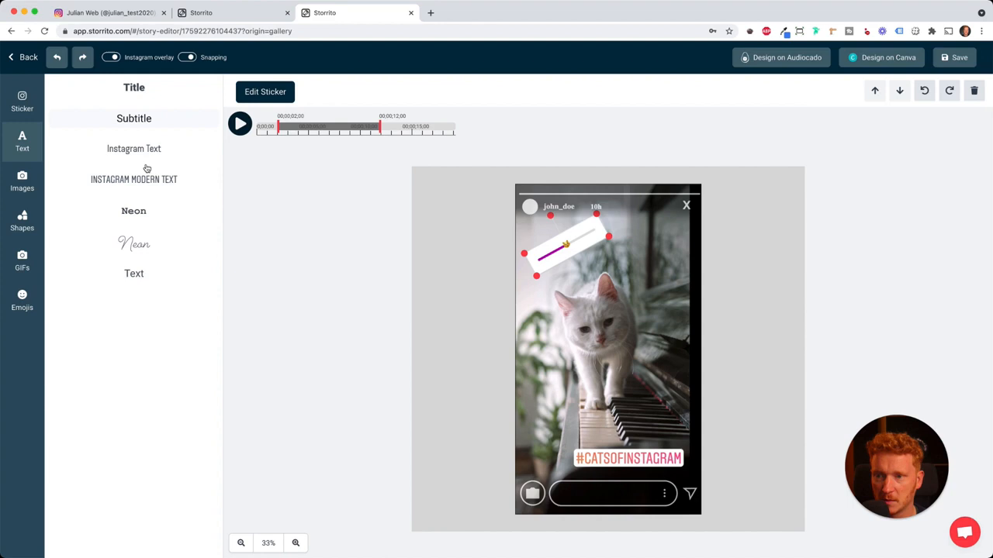
left_click(22, 180)
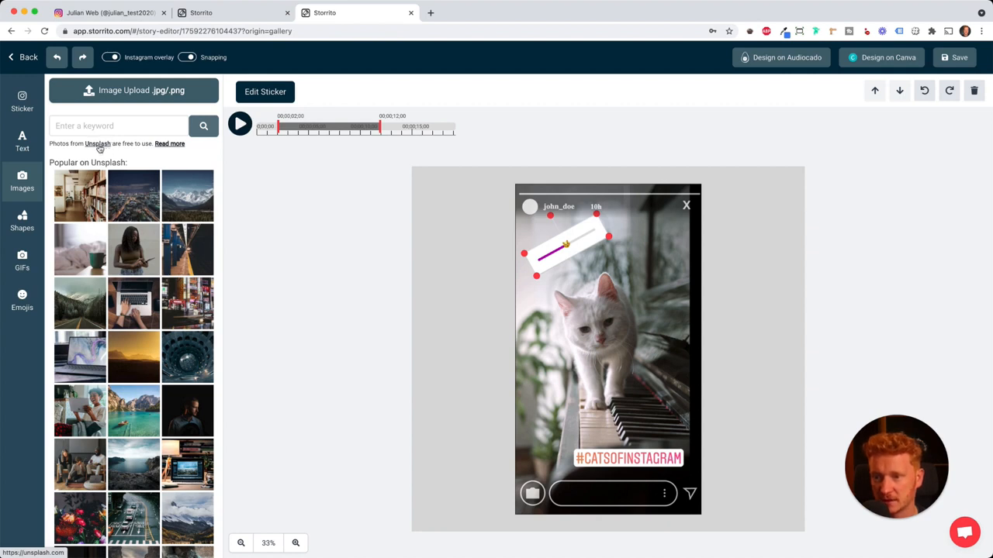
left_click(22, 220)
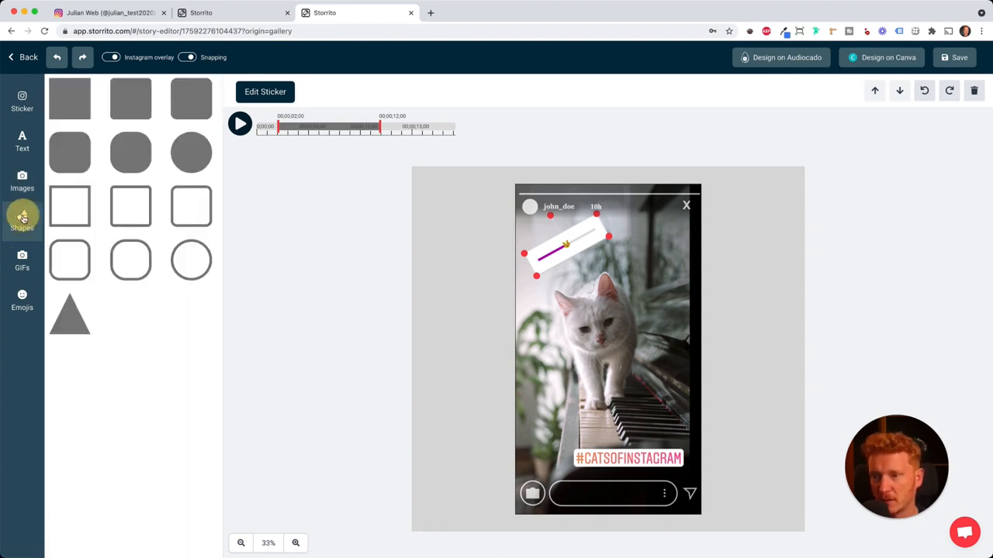
left_click(21, 261)
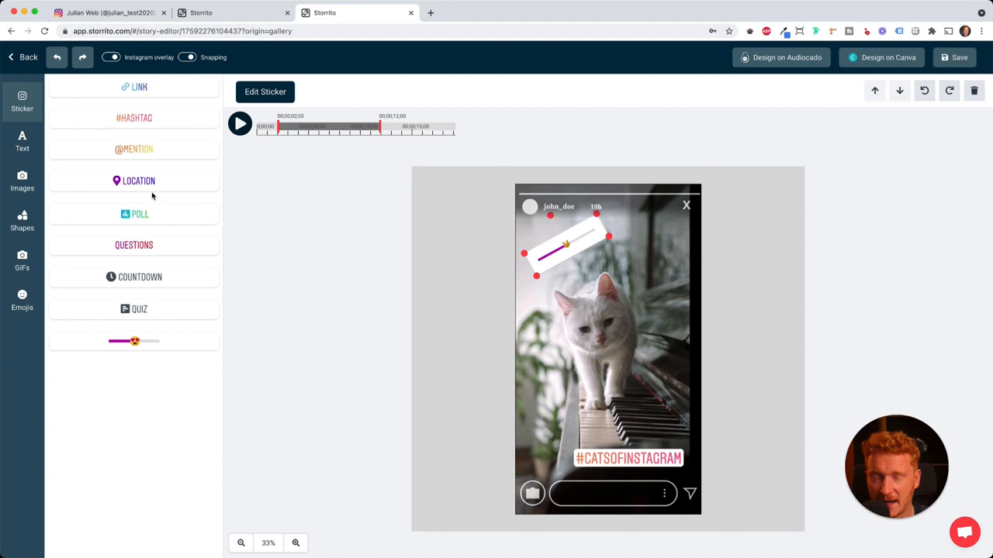
mouse_move(153, 192)
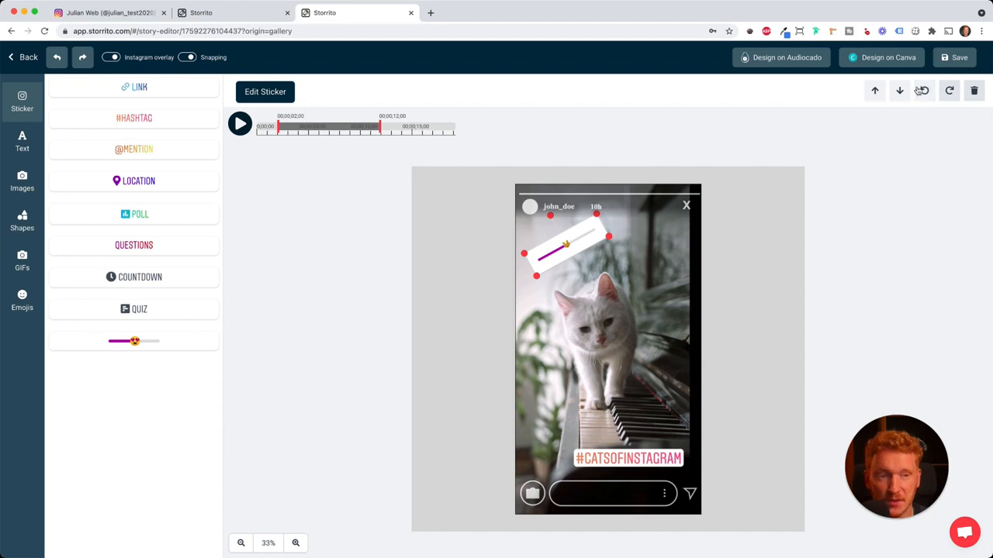
Save the story to the gallery and reopen the cat video's post-or-edit options
left_click(958, 56)
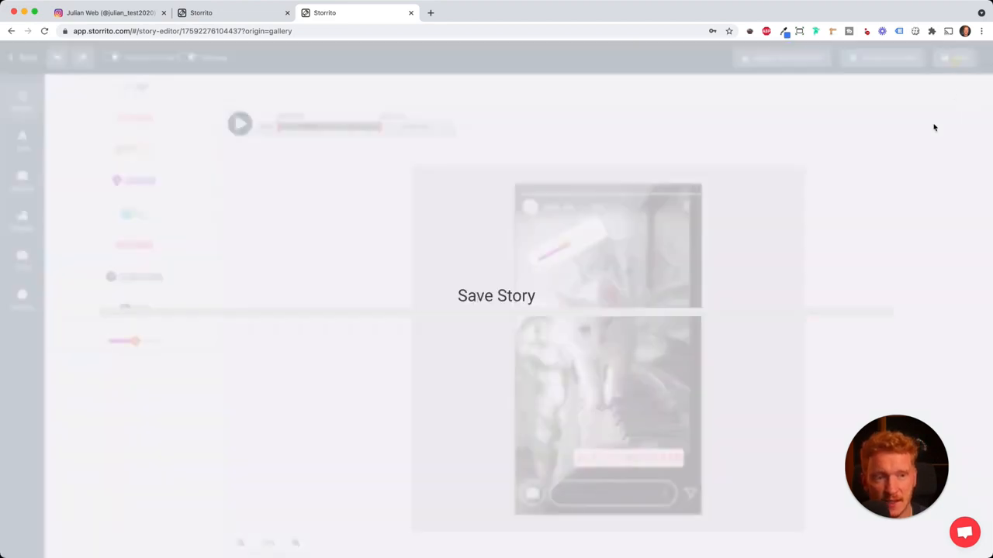
left_click(496, 294)
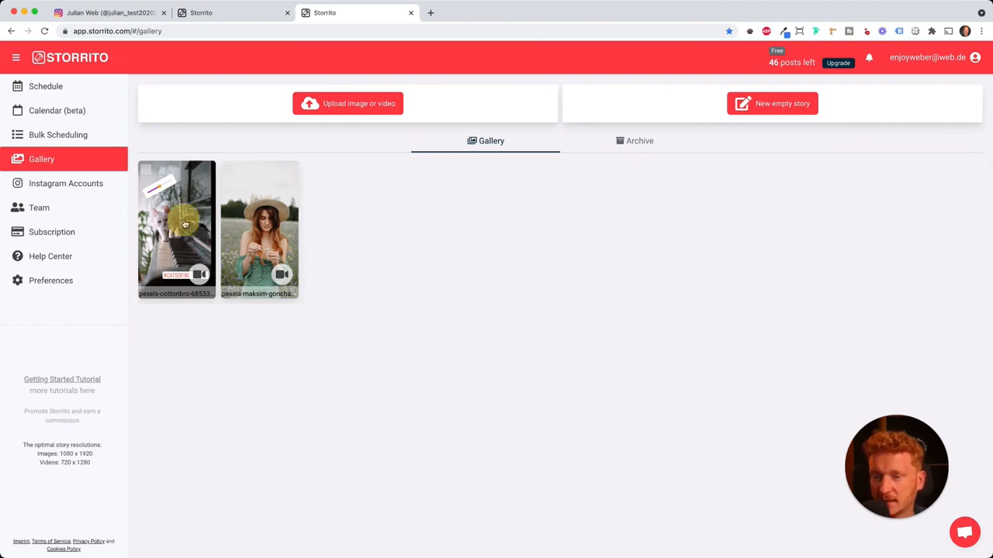
left_click(176, 230)
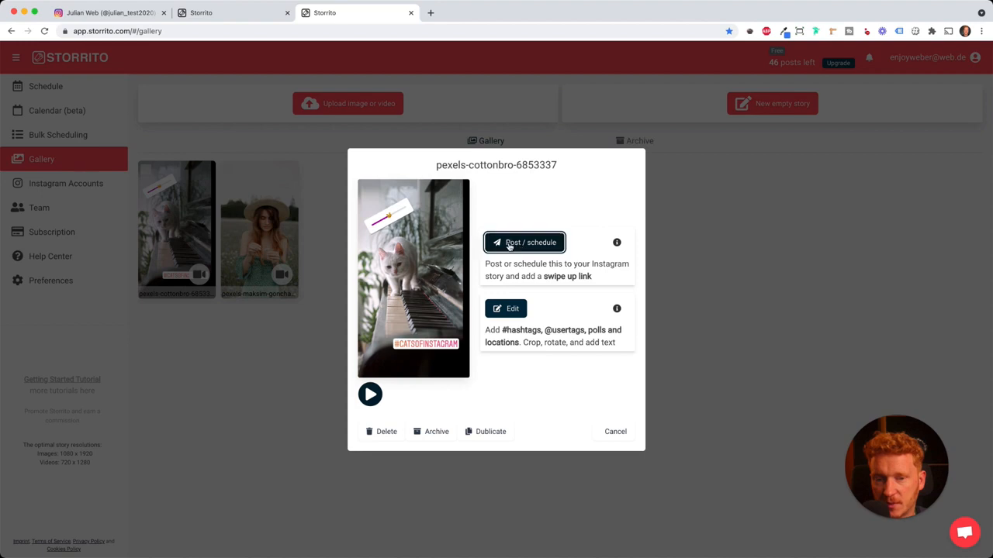
Target the story at the connected Instagram account and enable sharing to Facebook as well
left_click(524, 242)
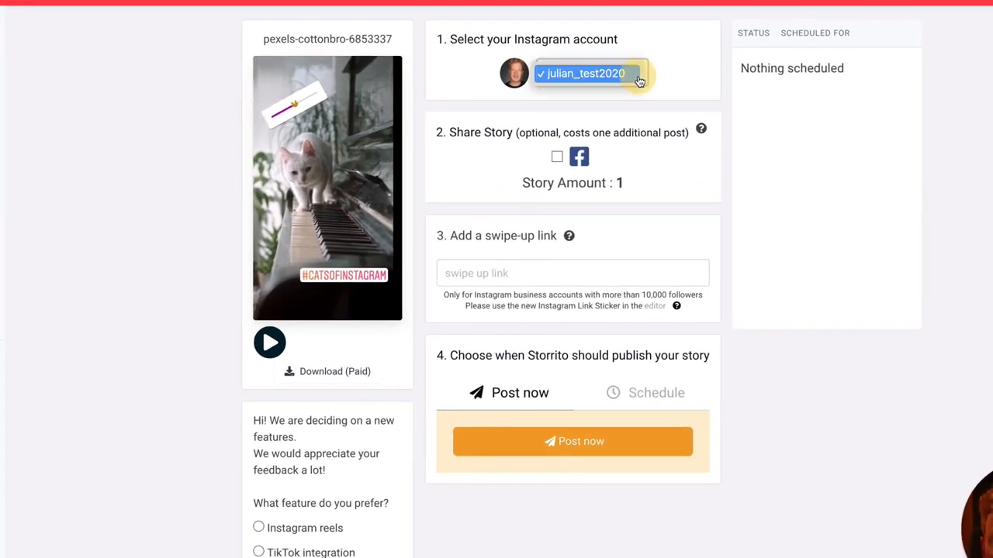
left_click(589, 72)
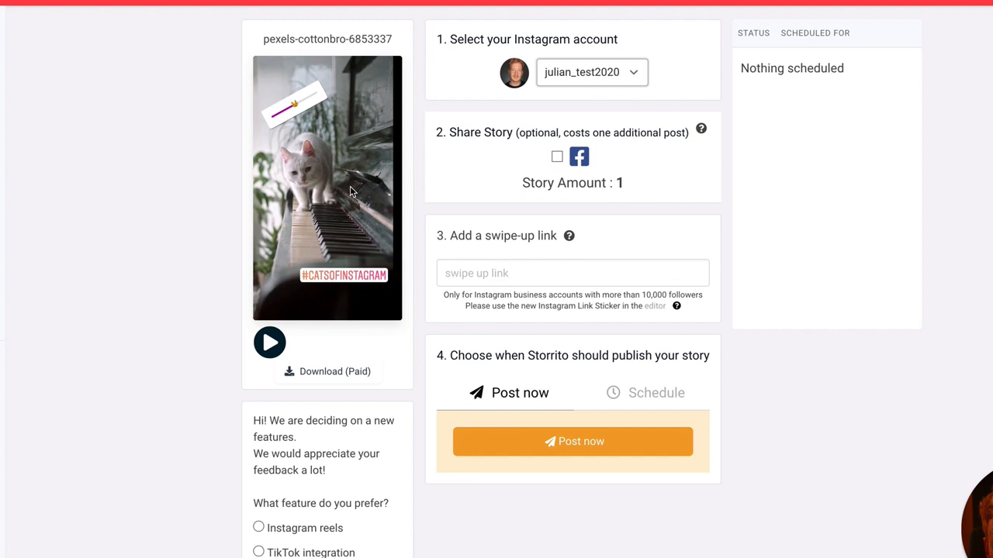
mouse_move(557, 158)
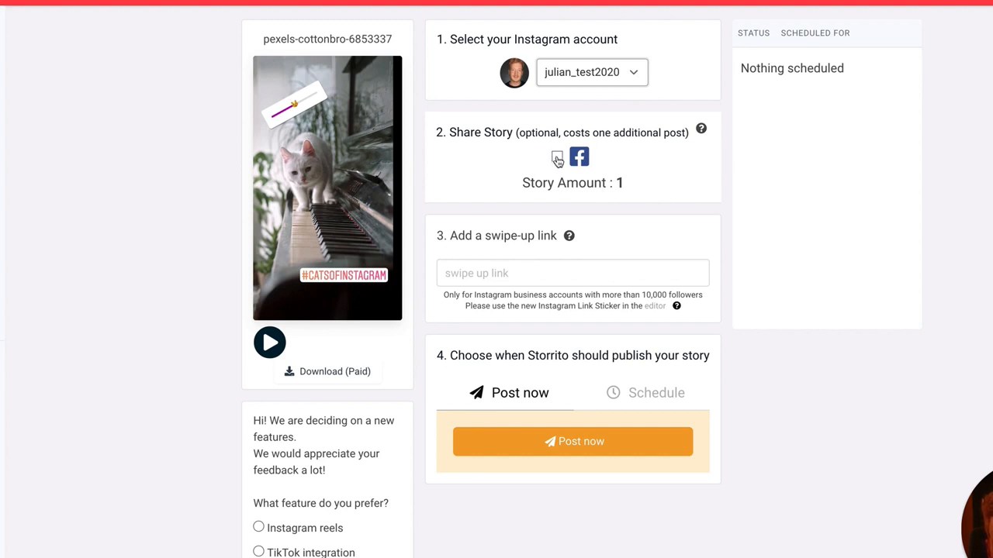
mouse_move(555, 160)
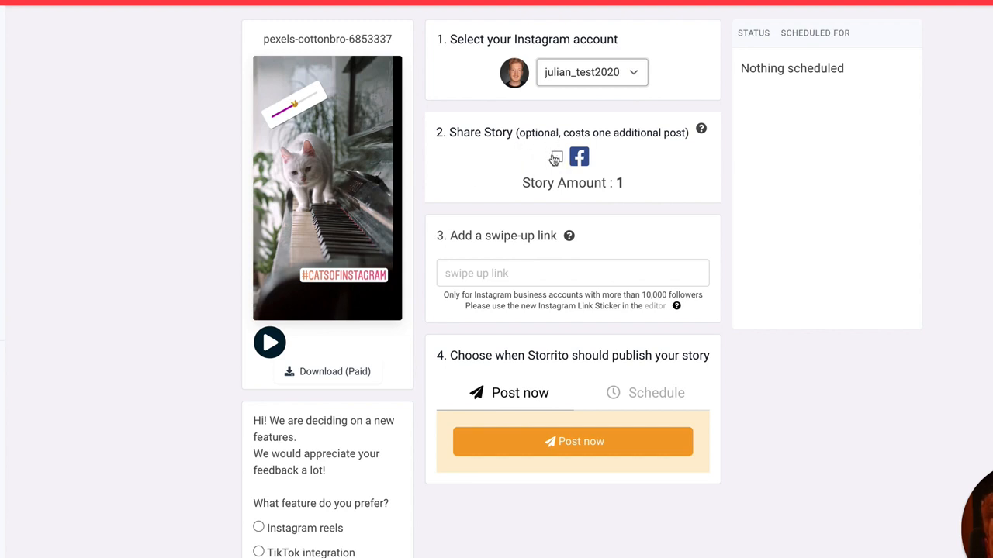
left_click(555, 157)
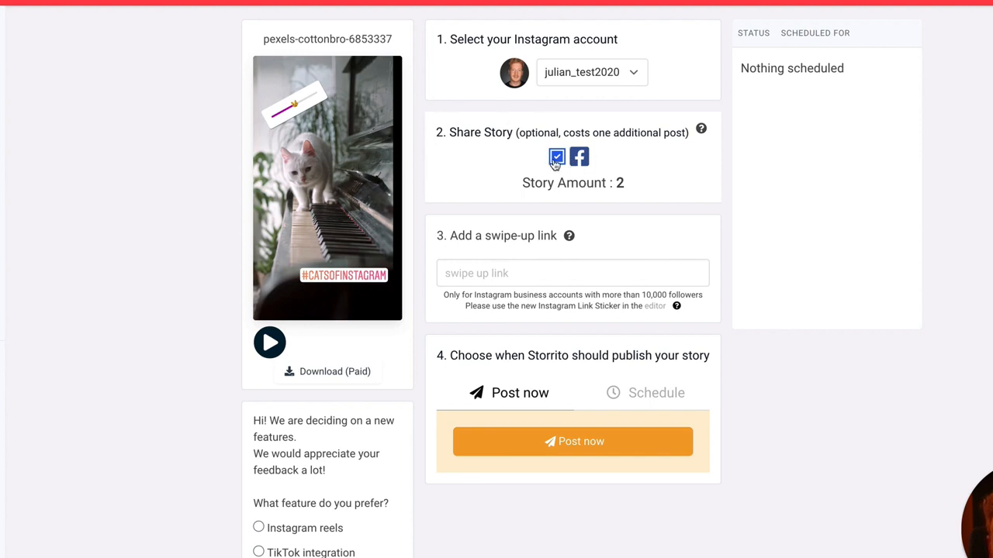
mouse_move(627, 168)
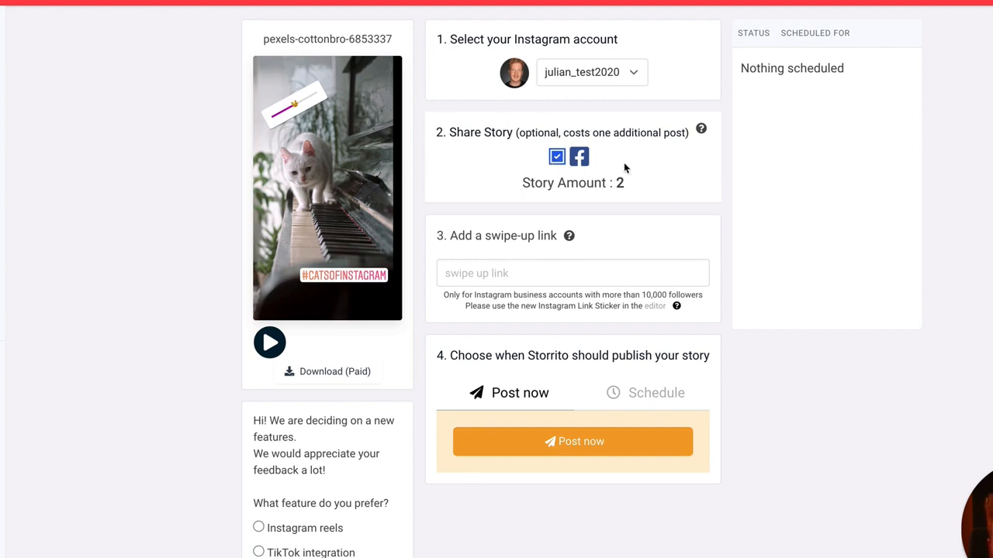
mouse_move(580, 159)
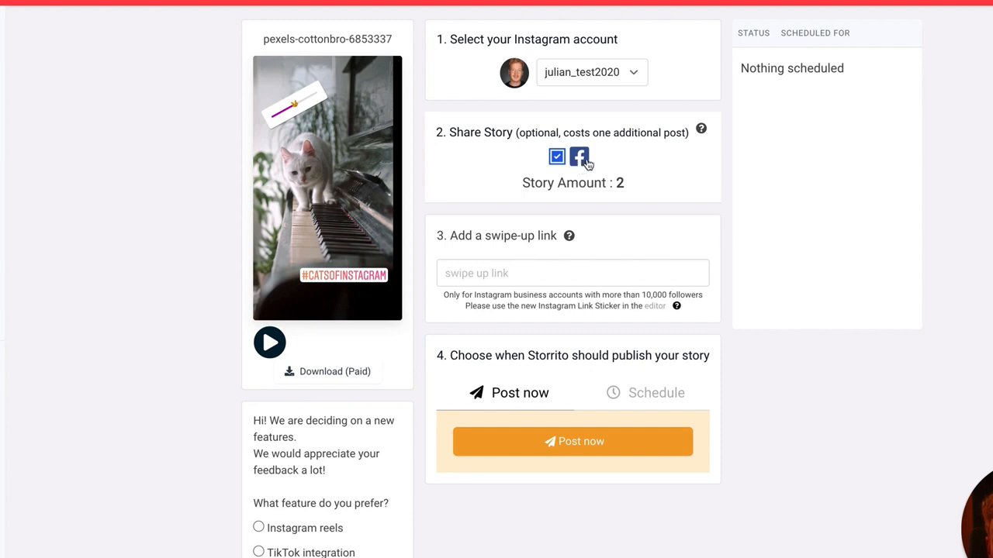
mouse_move(567, 240)
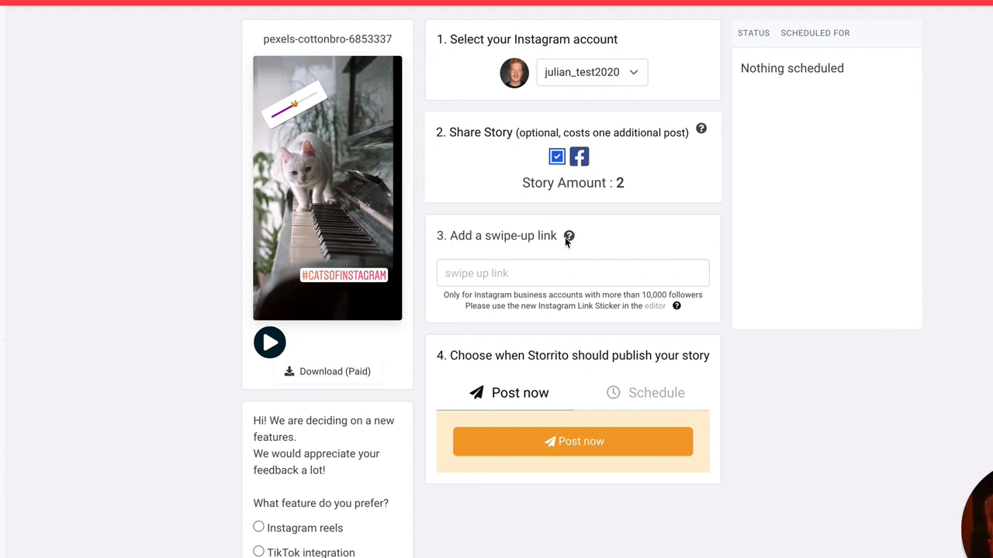
mouse_move(674, 297)
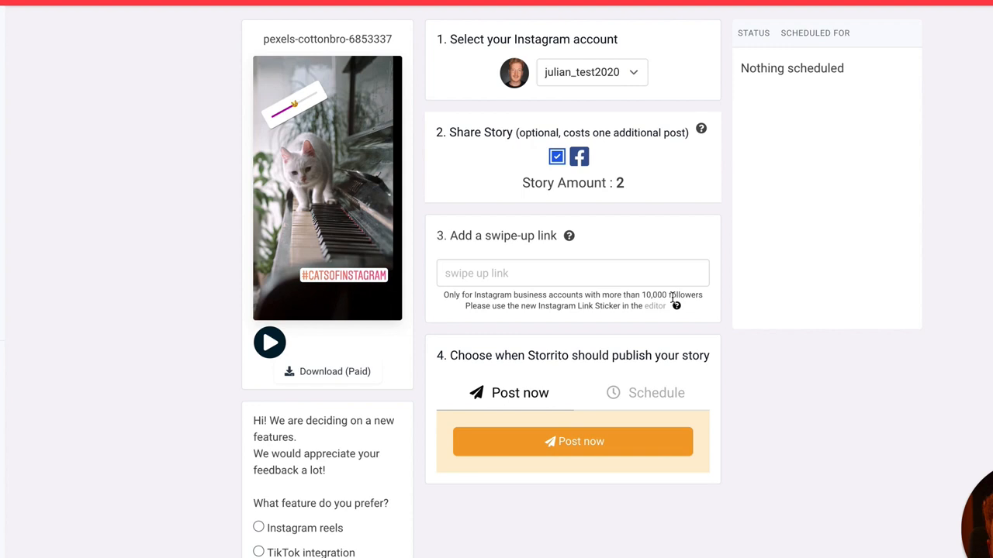
mouse_move(556, 405)
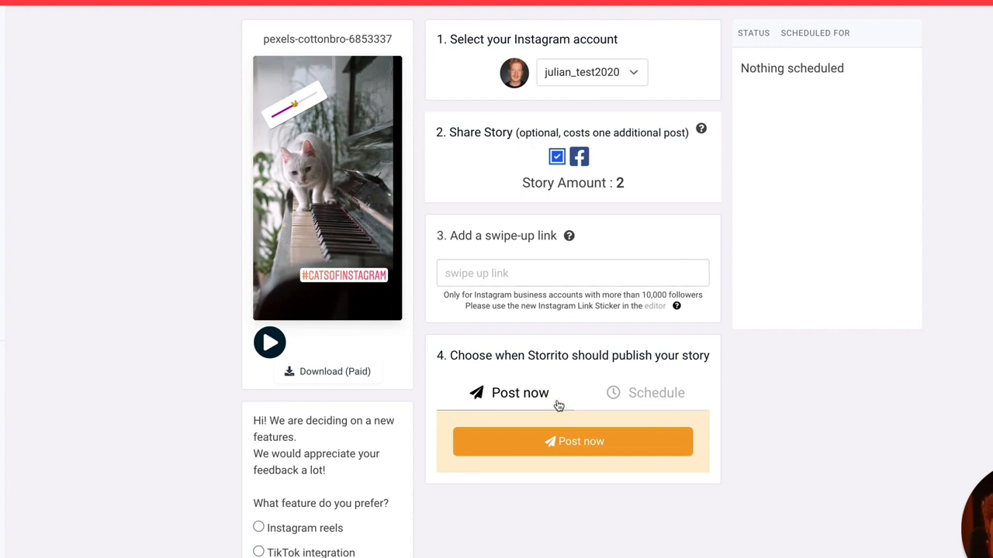
Show the scheduling date and time picker for October 7, 2021
left_click(655, 393)
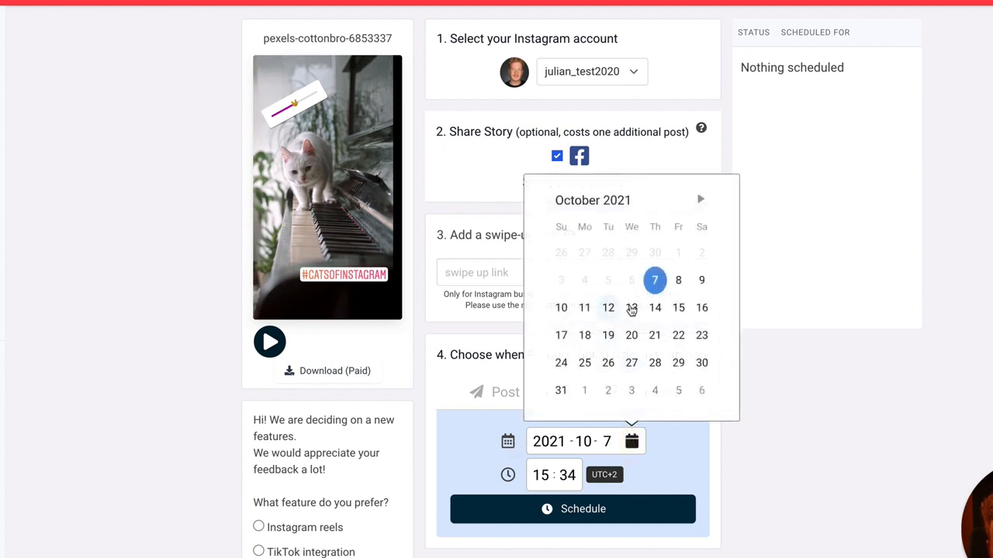
mouse_move(813, 298)
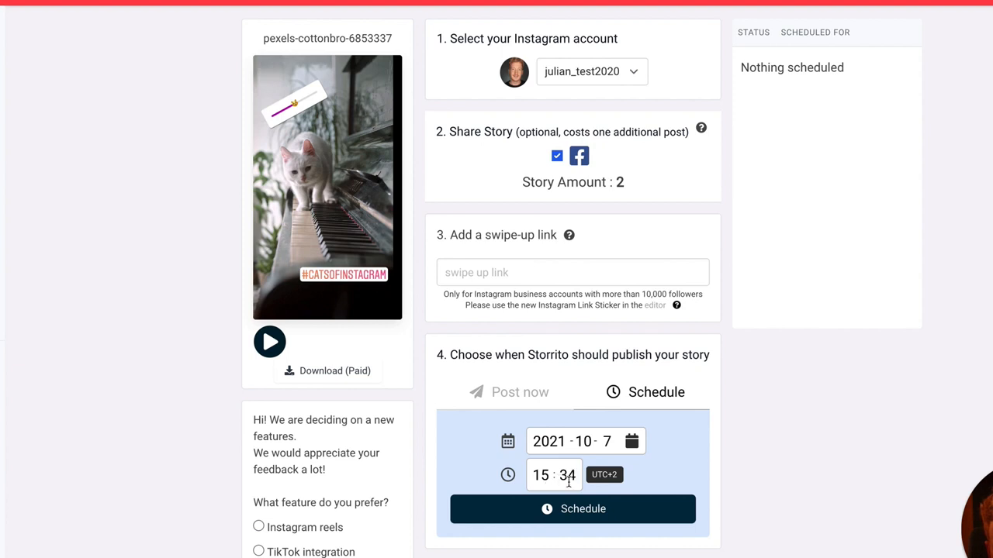
mouse_move(583, 509)
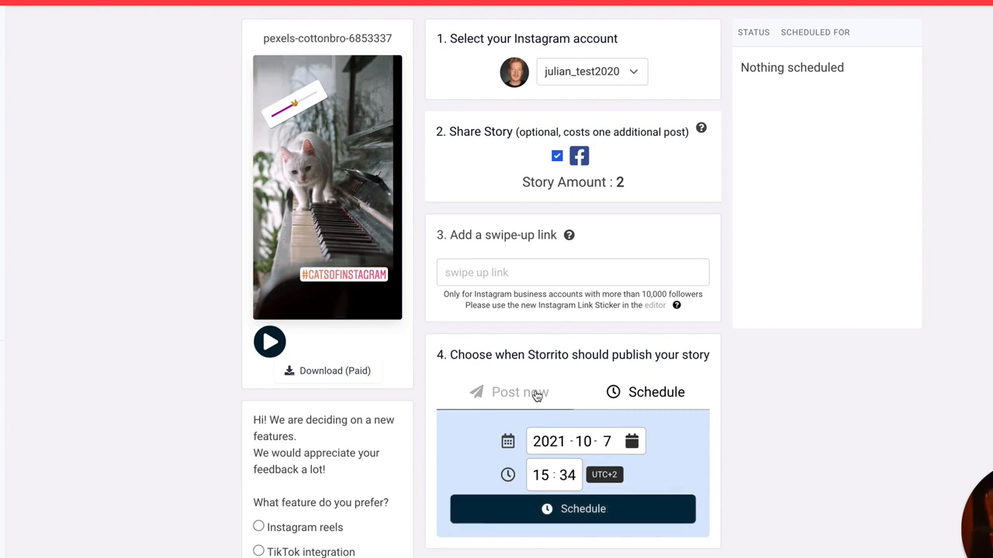
mouse_move(534, 395)
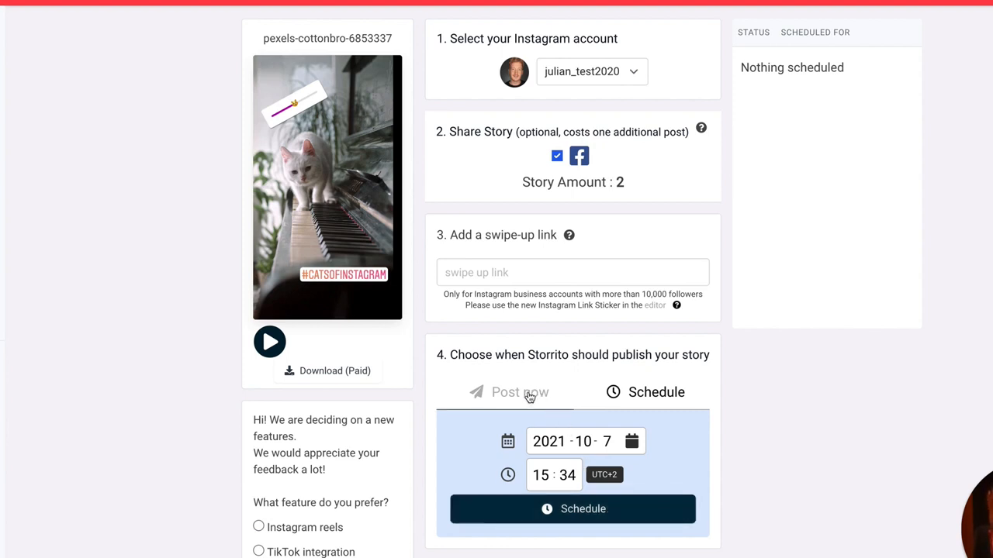
Post the story immediately via 'Post now', then switch to Instagram to check the result
left_click(507, 391)
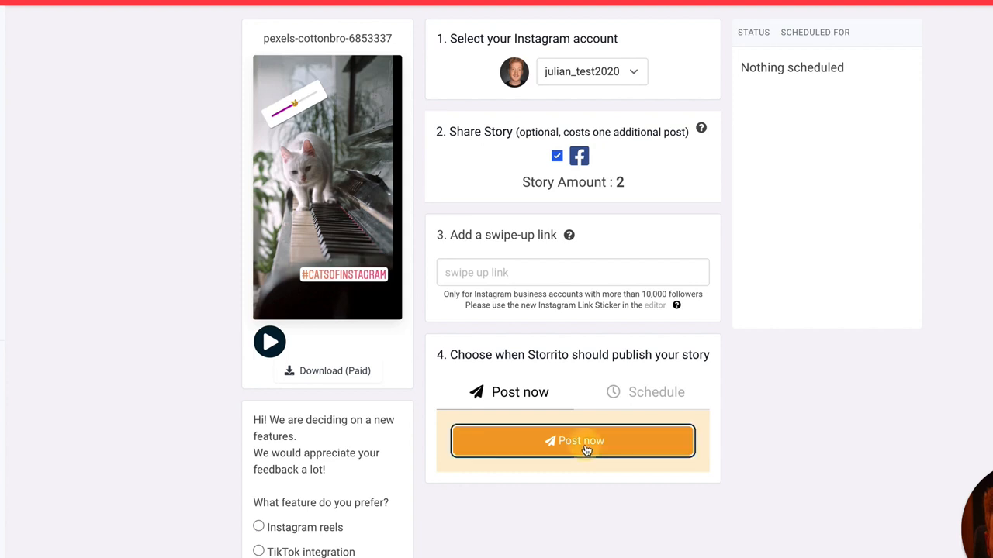
left_click(572, 441)
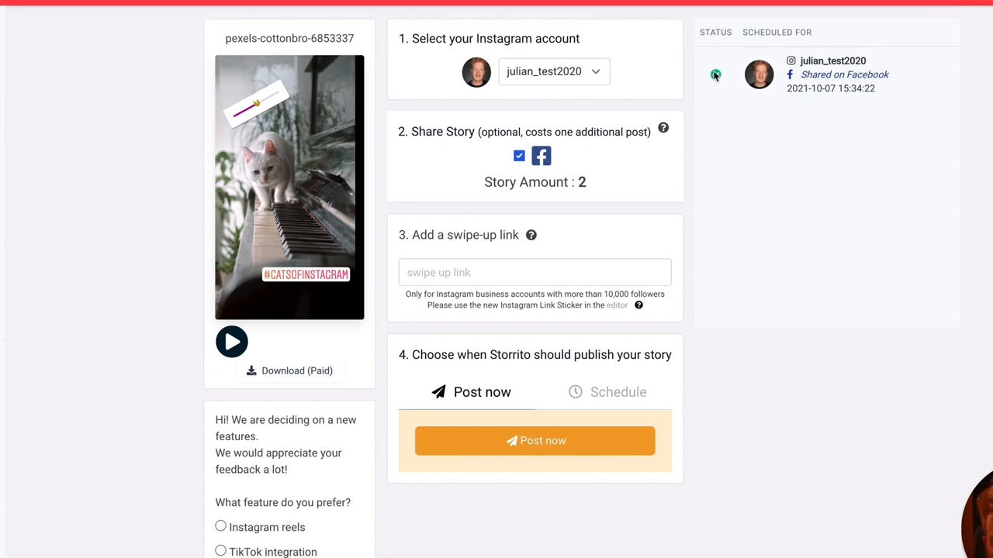
left_click(109, 12)
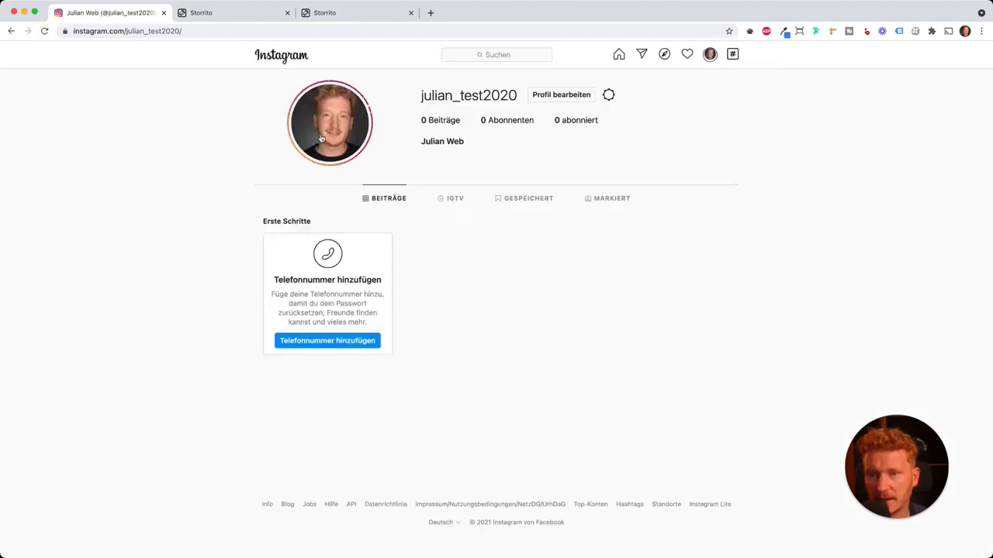
left_click(329, 122)
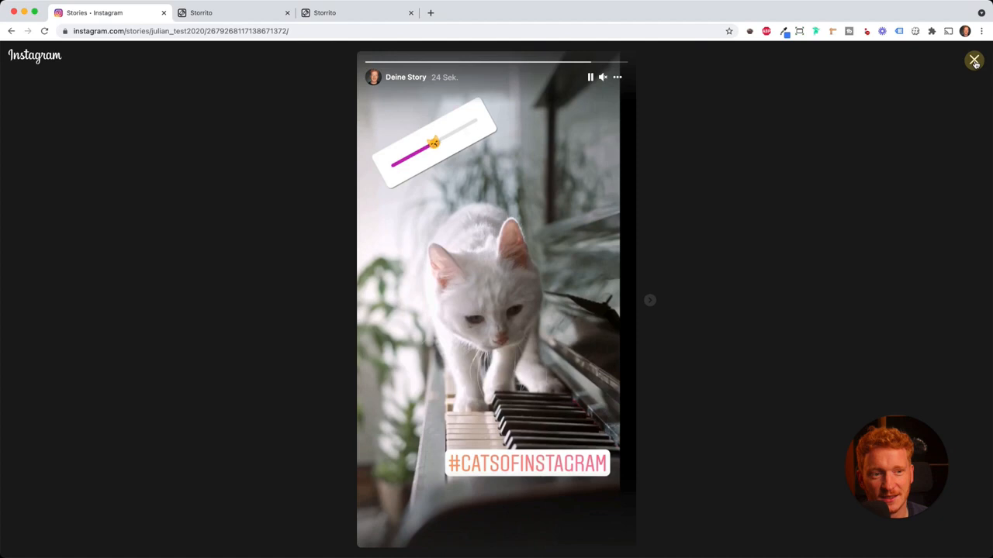
left_click(974, 59)
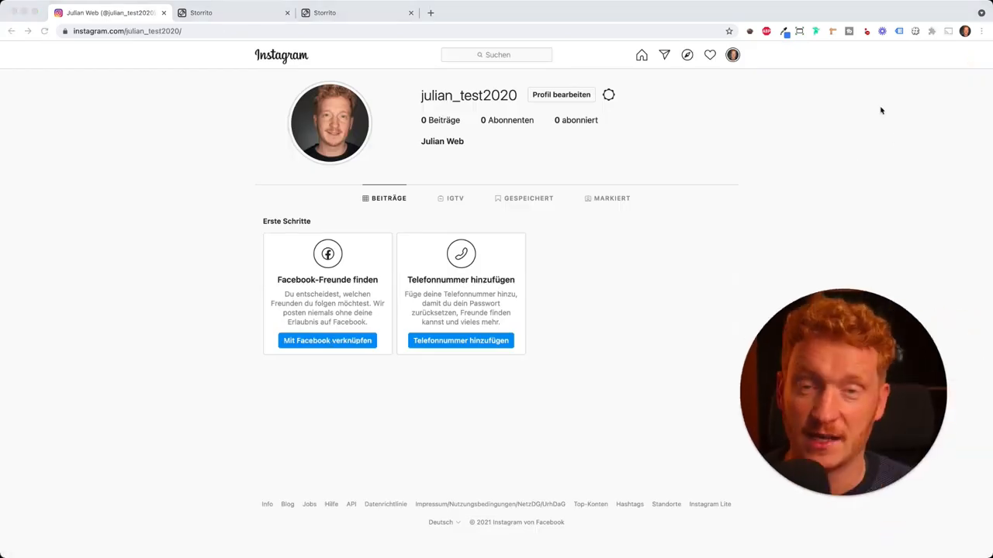